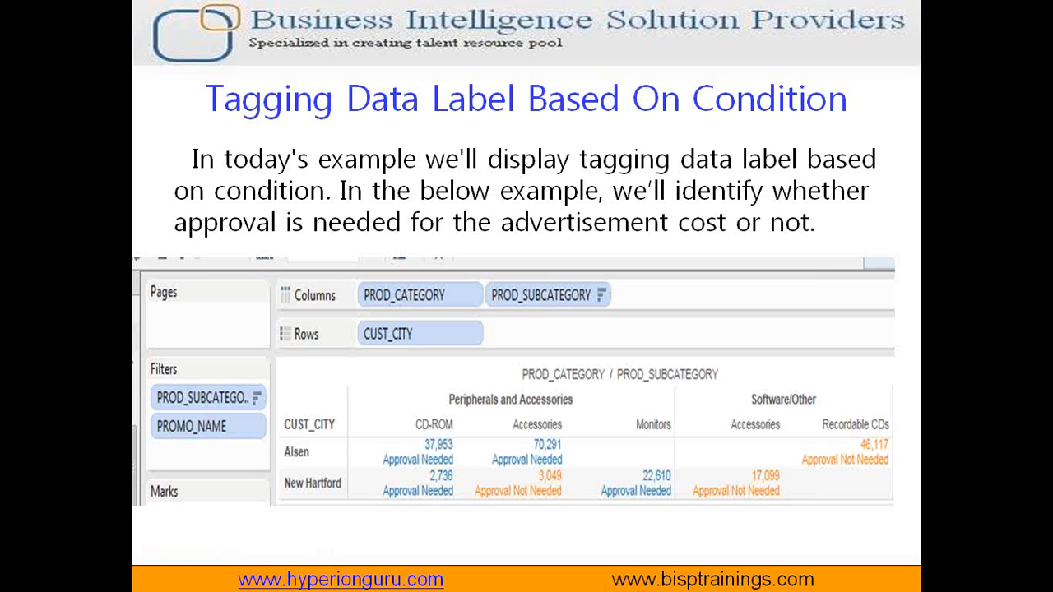
Leave the approval-label slide and bring up the Access Relationships window.
left_click(19, 578)
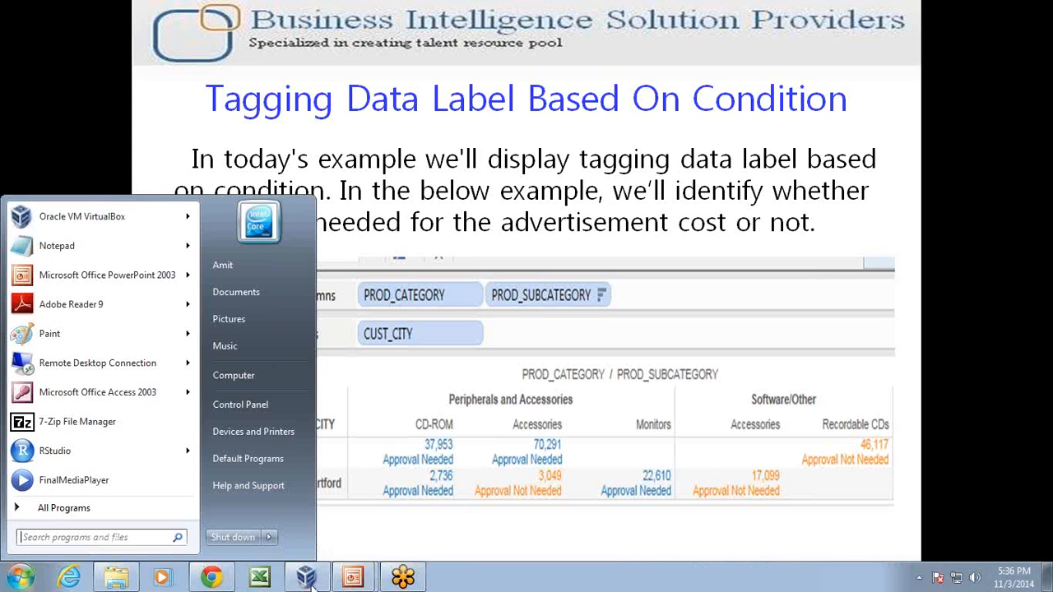
left_click(305, 575)
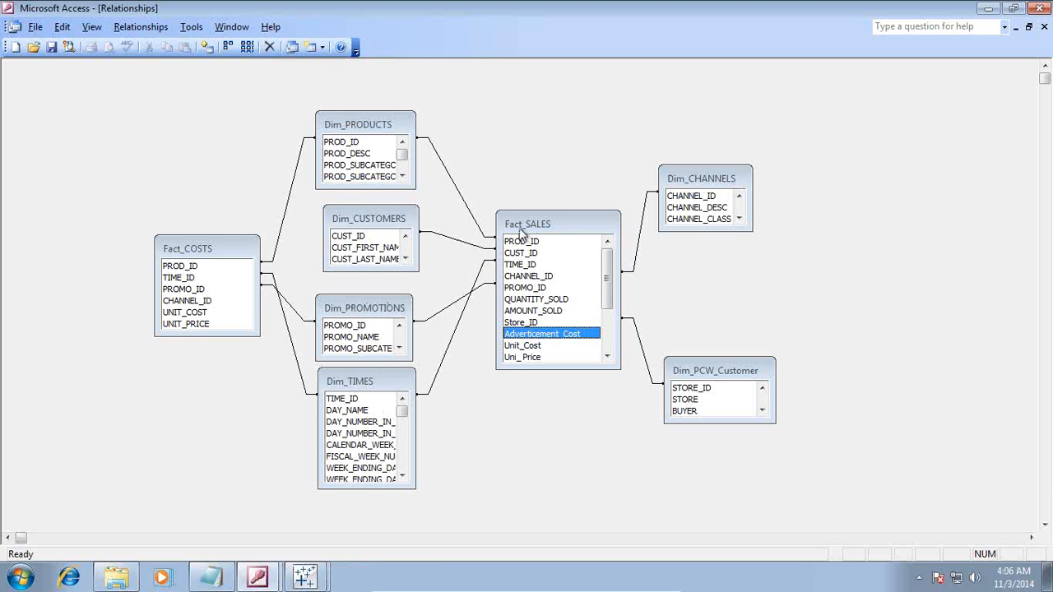
Point out PROD_ID in Fact_COSTS and Advertisement_Cost in Fact_SALES, then return to the slide.
left_click(181, 265)
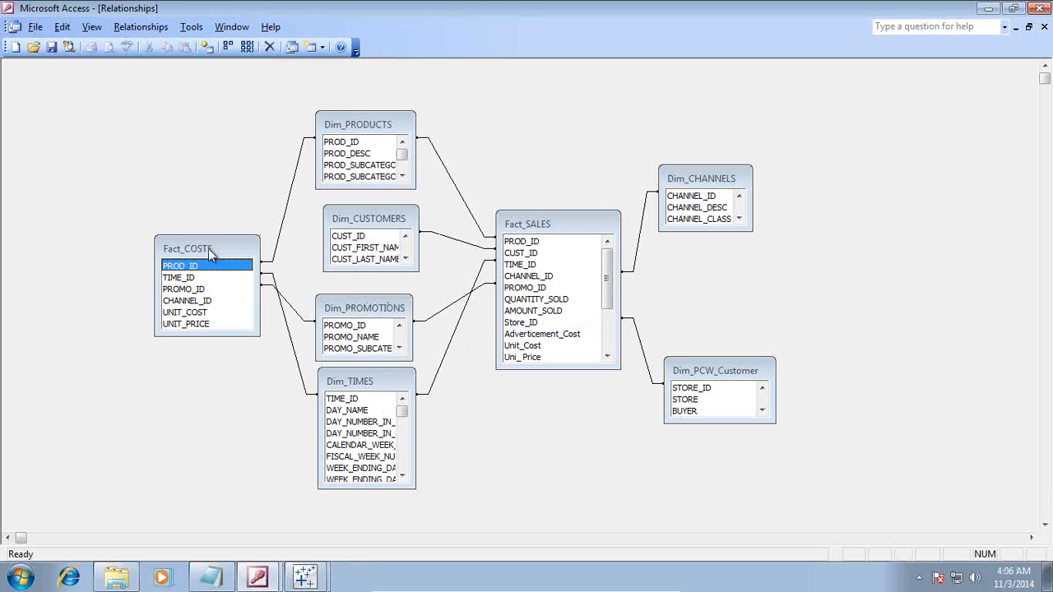
mouse_move(948, 510)
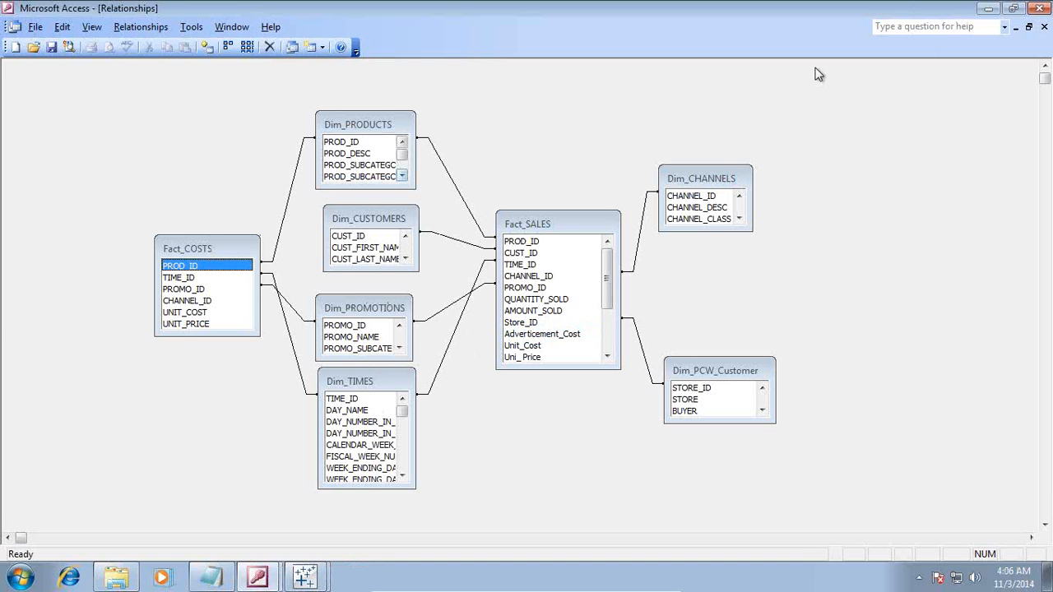
mouse_move(600, 462)
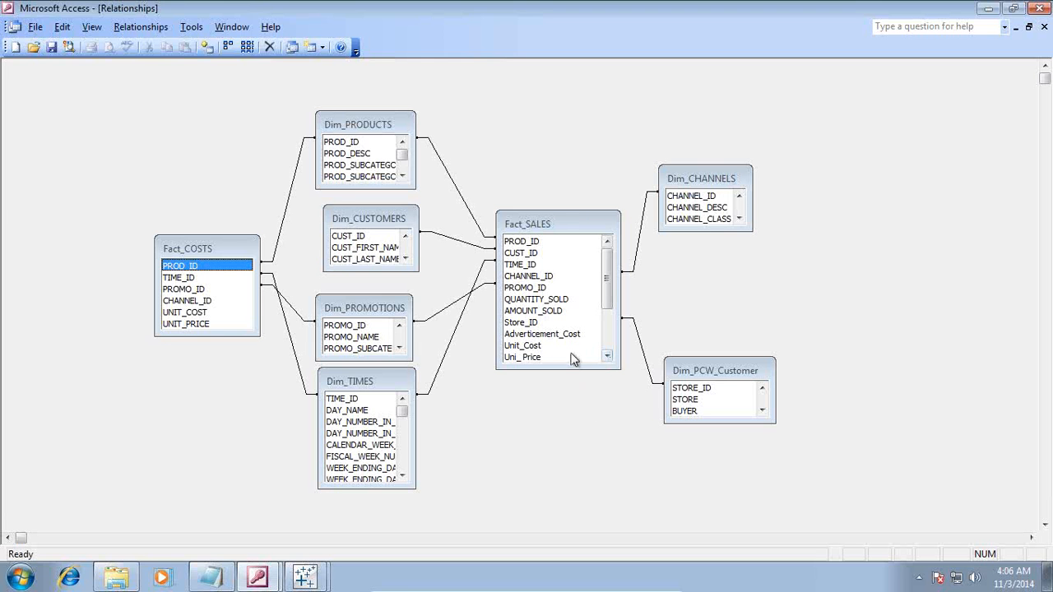
left_click(543, 334)
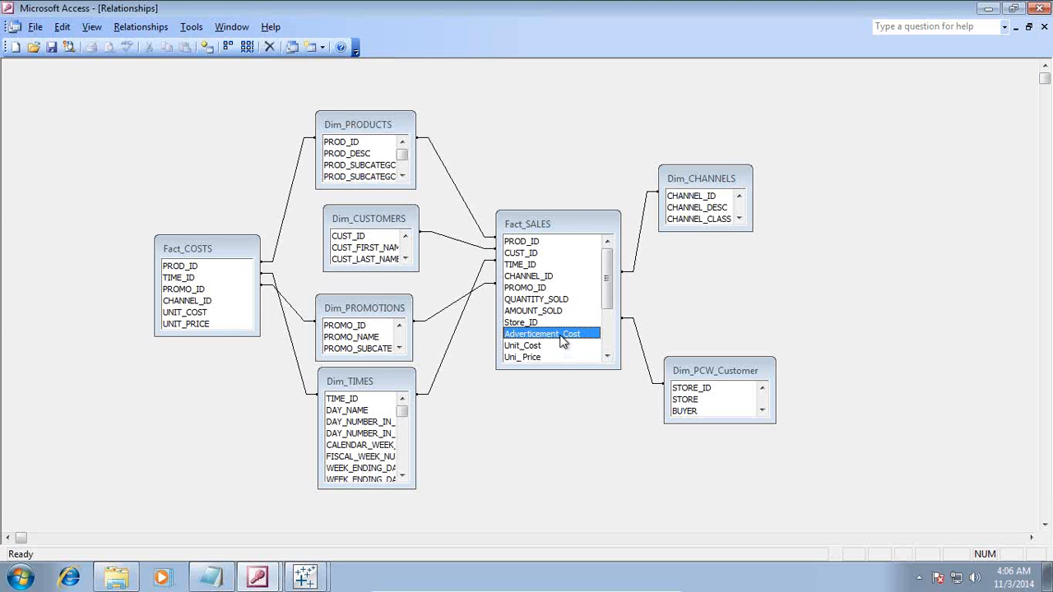
mouse_move(471, 584)
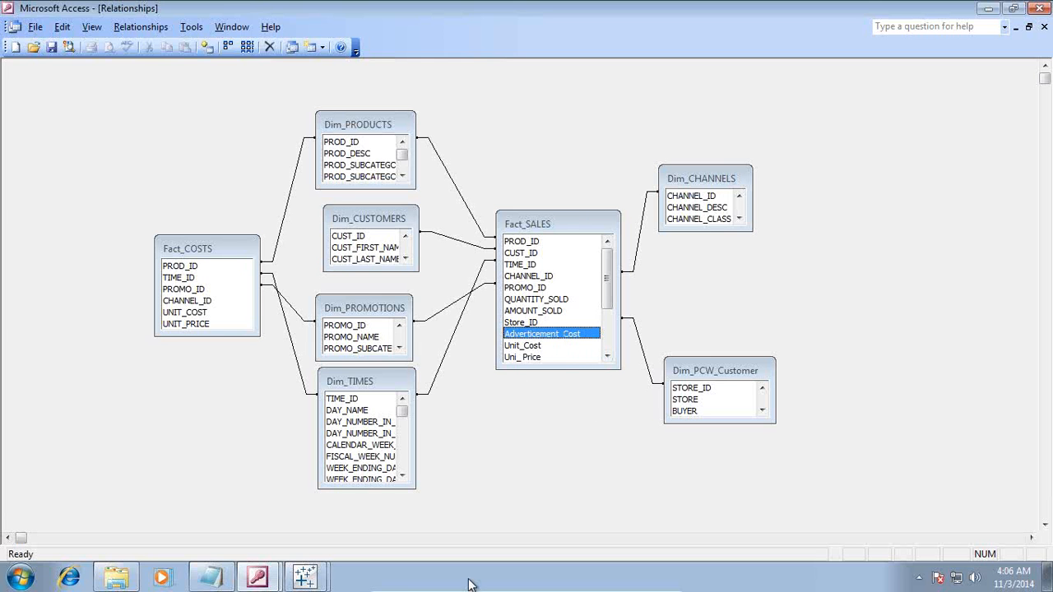
left_click(257, 575)
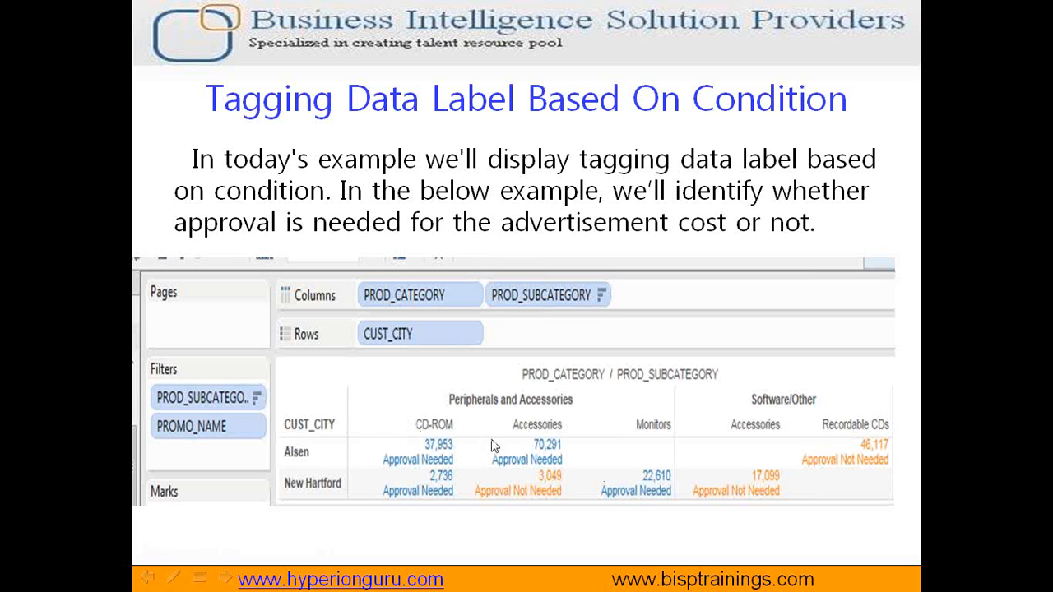
mouse_move(598, 472)
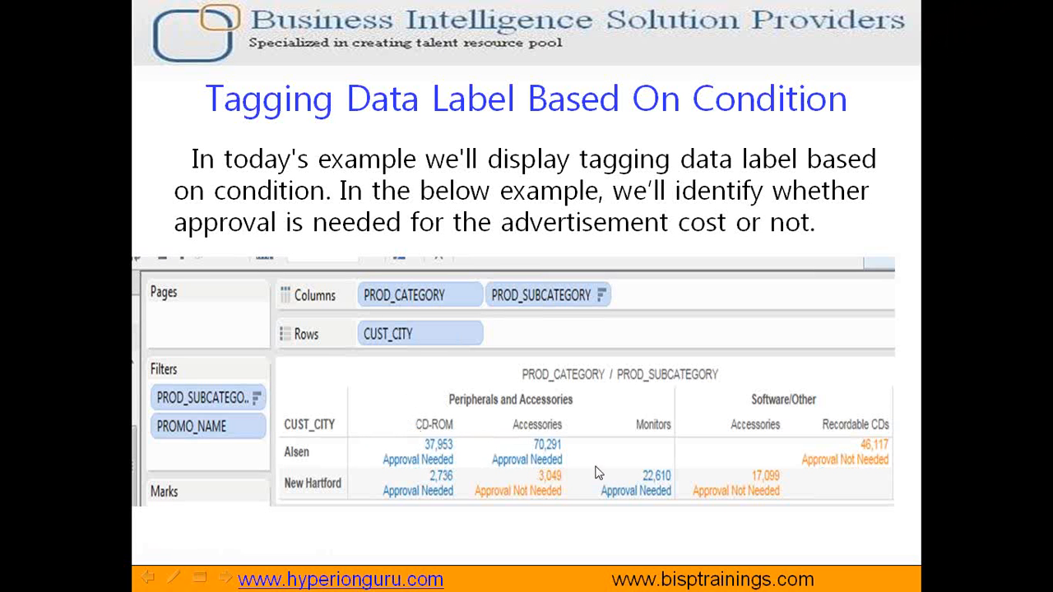
mouse_move(510, 484)
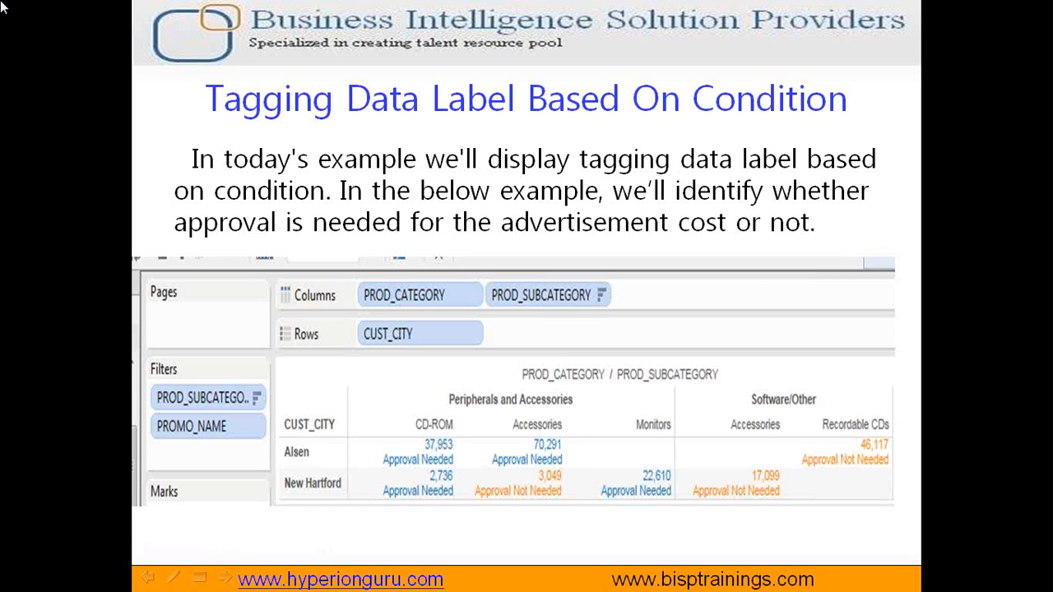
mouse_move(509, 293)
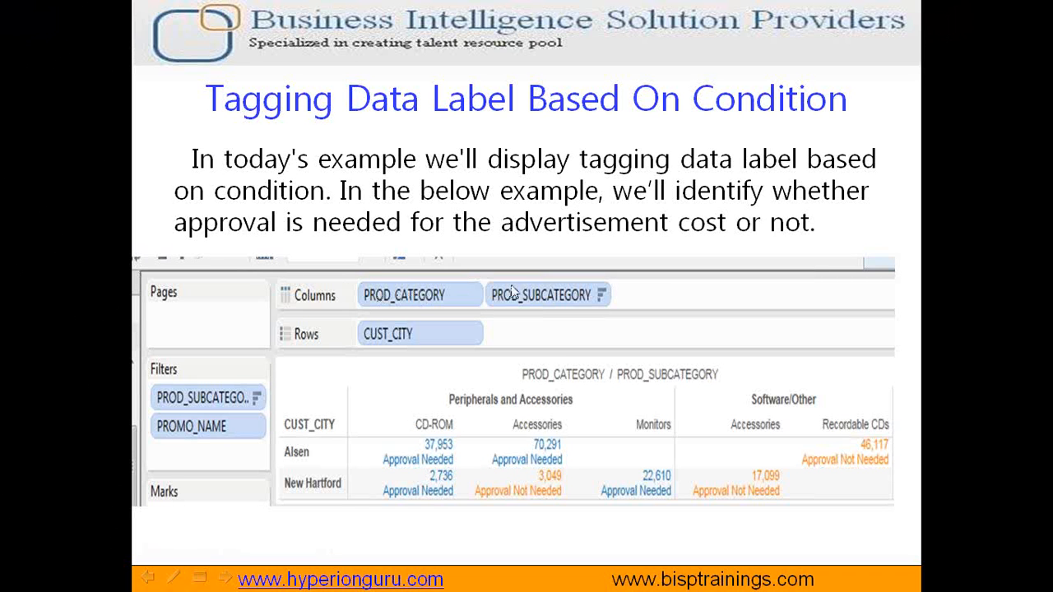
mouse_move(441, 464)
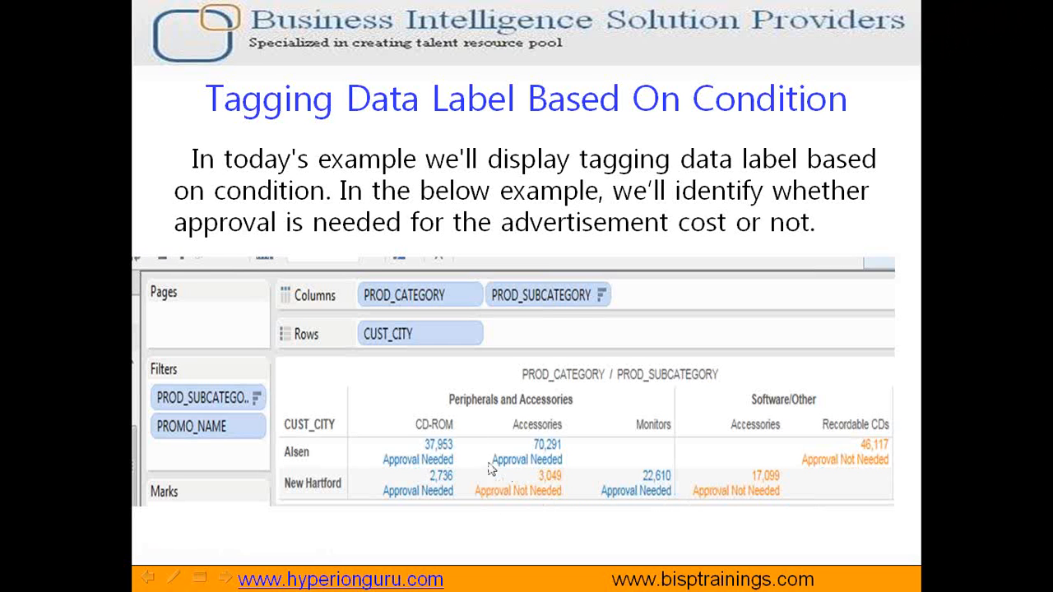
mouse_move(519, 475)
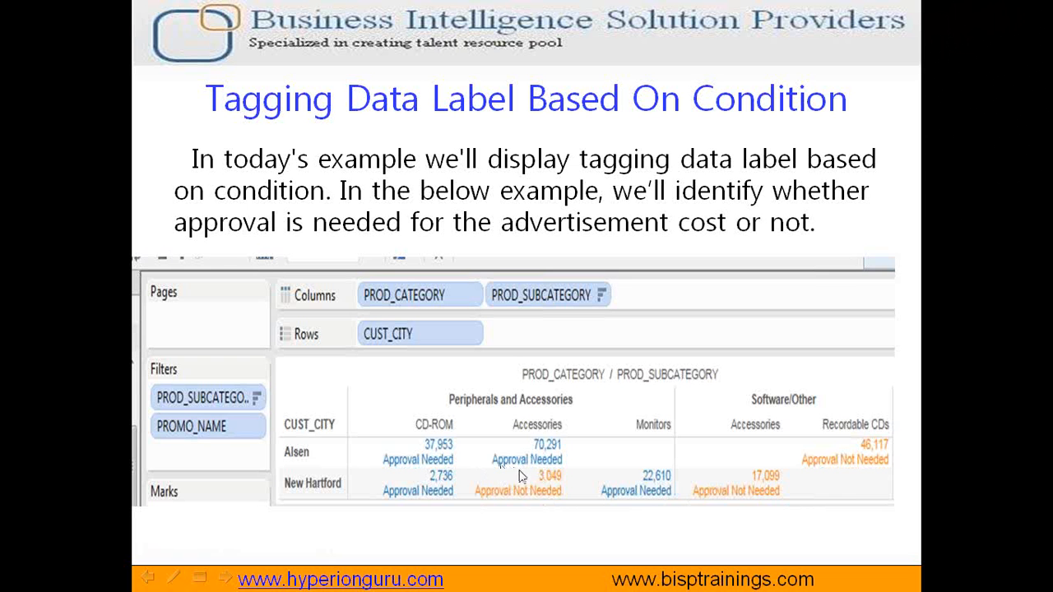
End the slide show and return to the Access relationships diagram.
key("Escape")
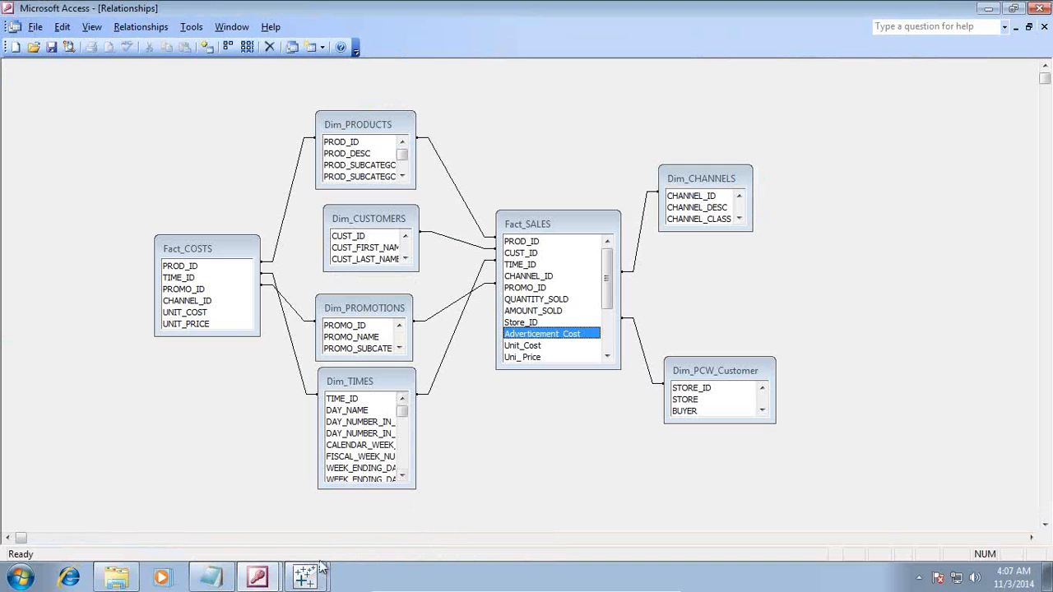
Switch to the finished Tableau Book4 worksheet with approval labels by city.
left_click(306, 575)
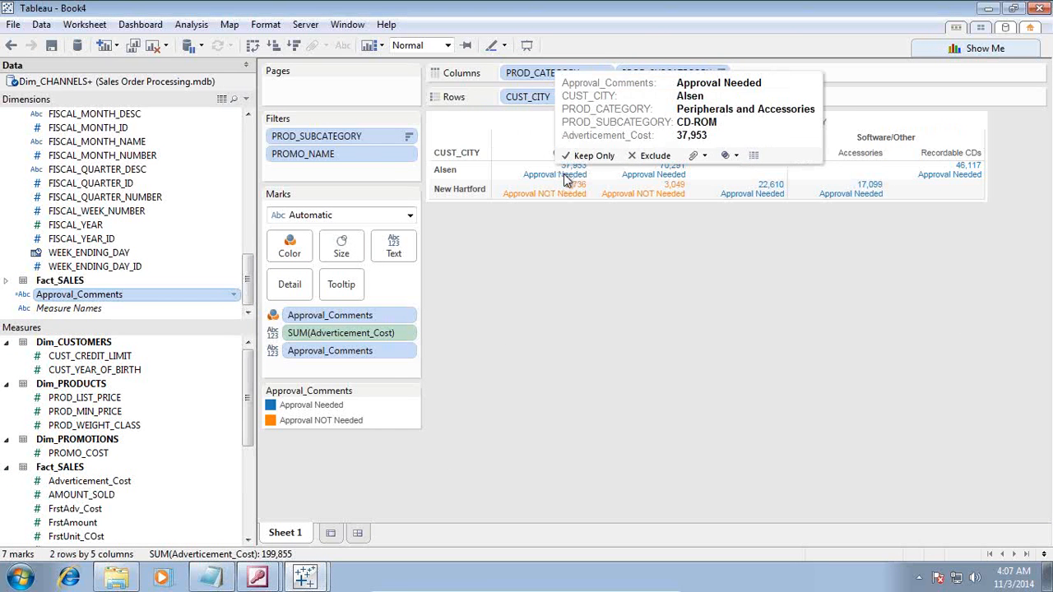
mouse_move(574, 183)
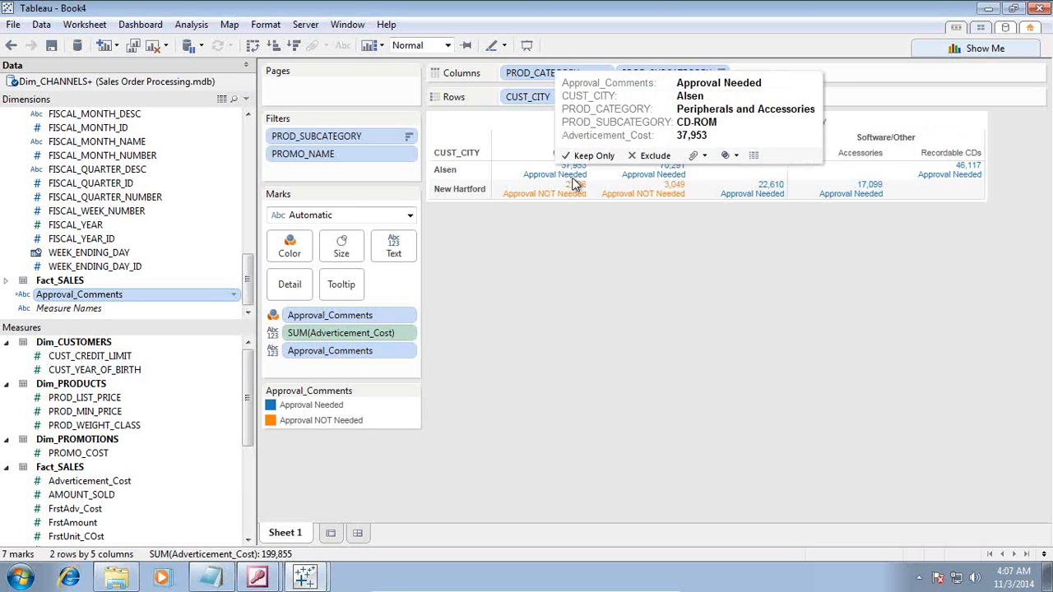
mouse_move(576, 194)
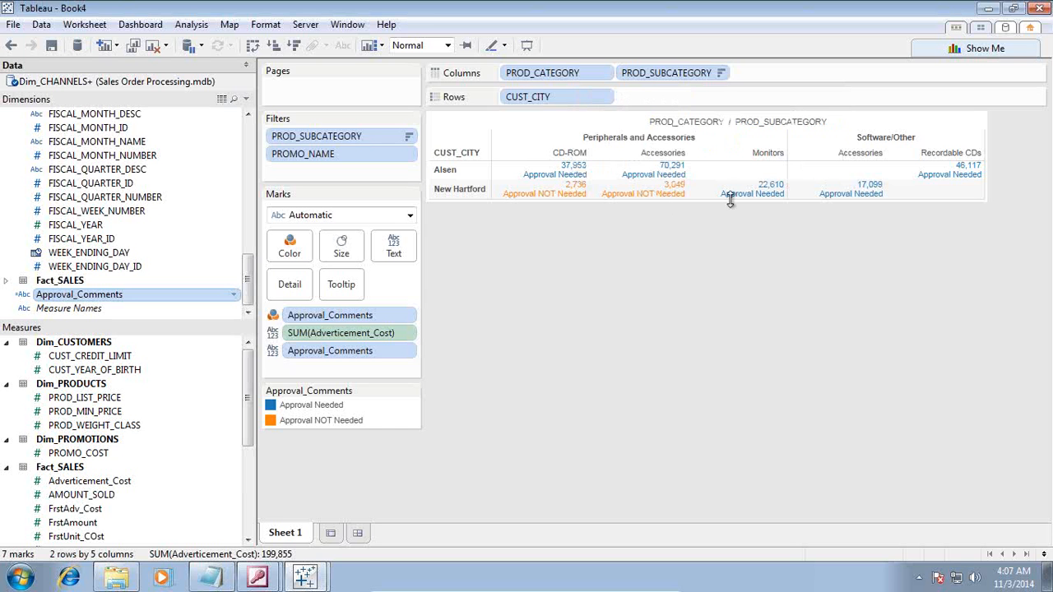
mouse_move(424, 589)
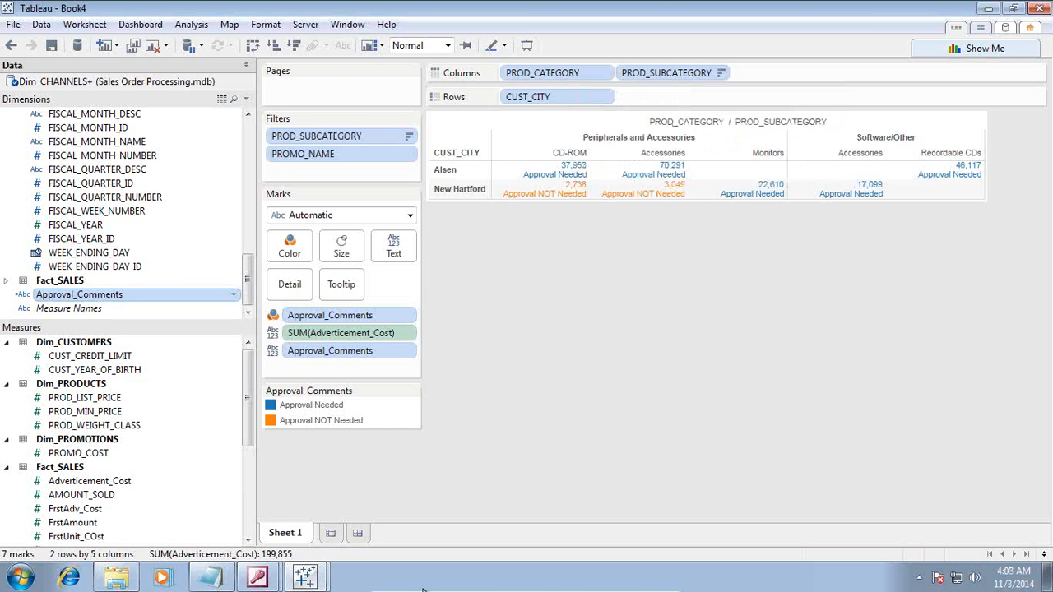
Start a fresh Tableau workbook from the finished crosstab.
left_click(352, 575)
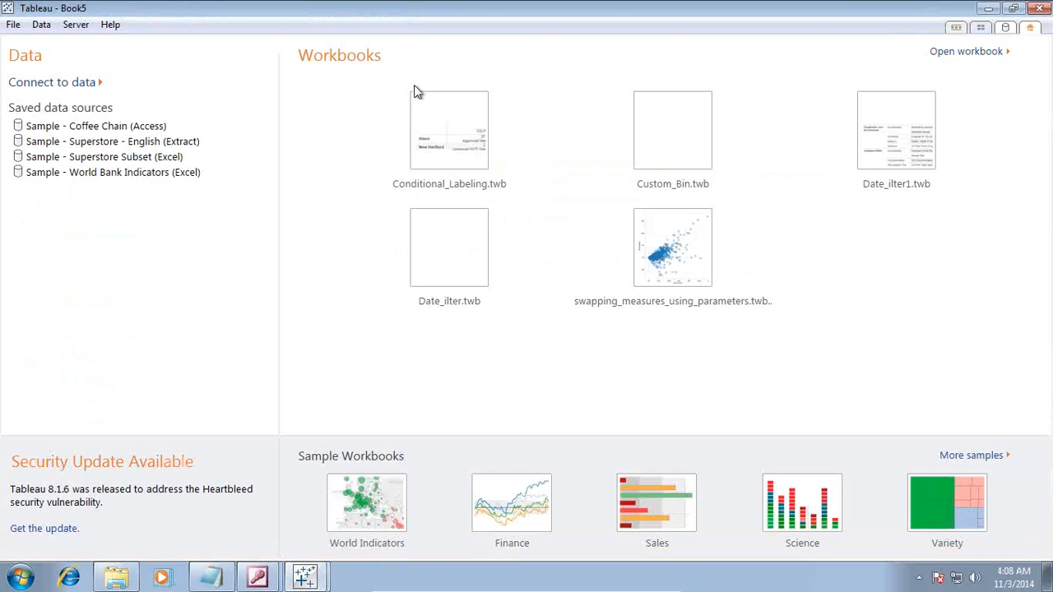
Connect to the Sales Order Processing Access database, then bring up the Access window.
left_click(52, 82)
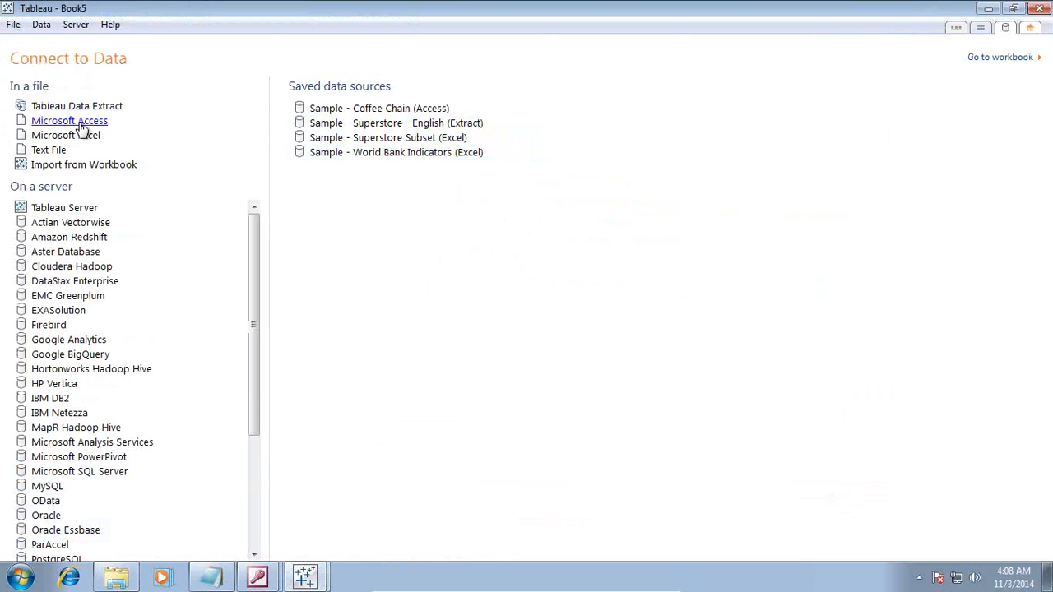
left_click(69, 120)
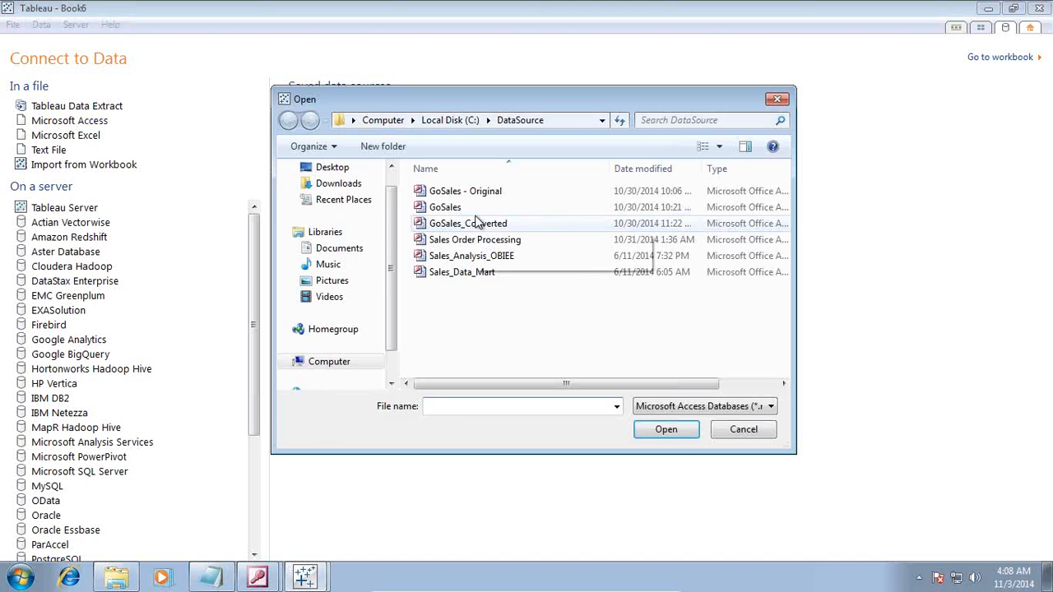
left_click(473, 240)
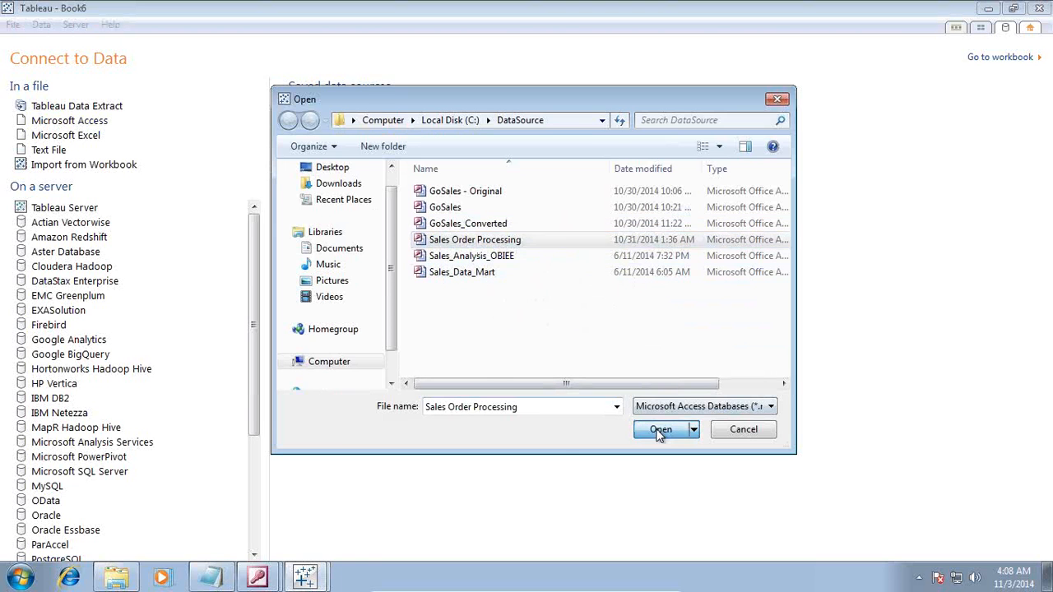
left_click(658, 429)
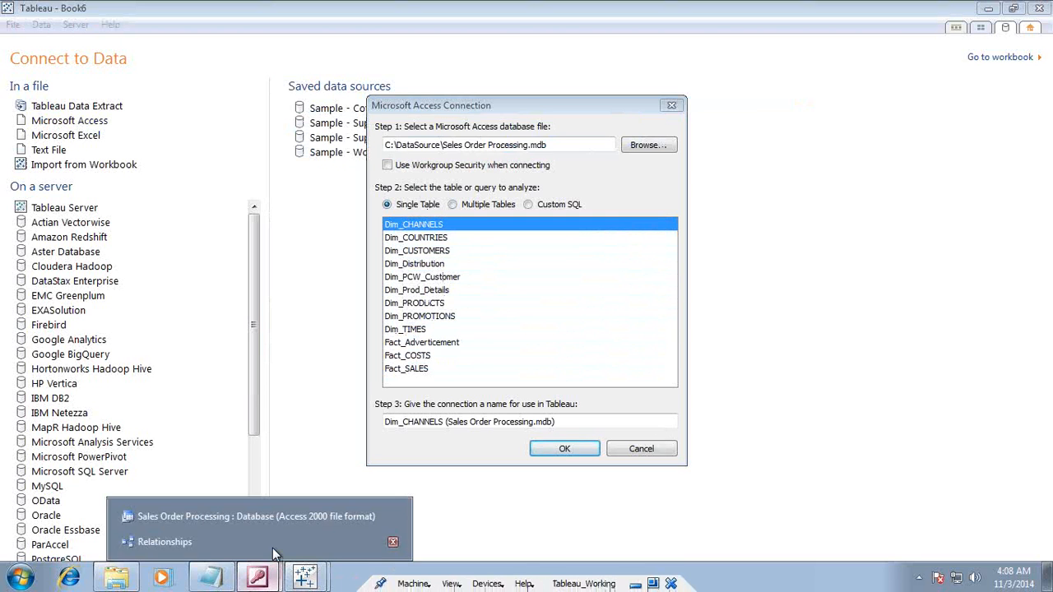
left_click(164, 541)
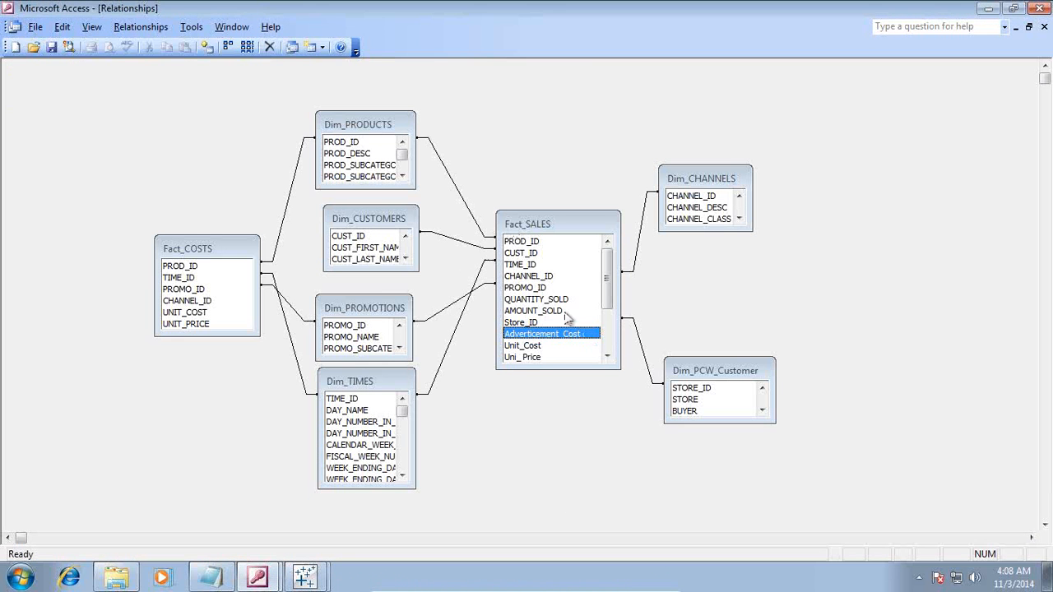
Point out PROD_ID in Dim_PRODUCTS and return to Tableau's Book6 connection dialog.
left_click(362, 141)
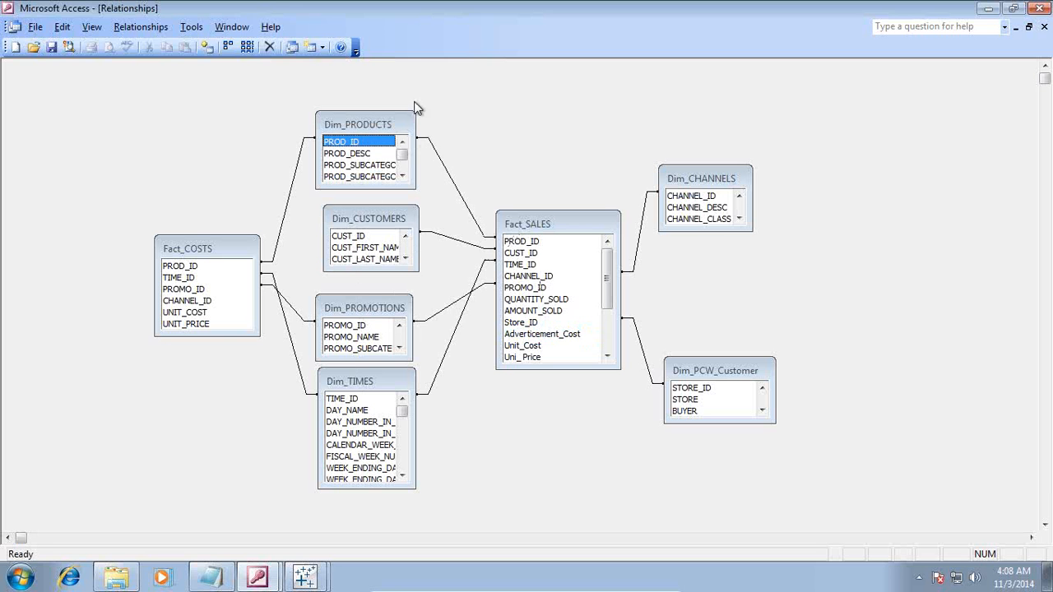
mouse_move(408, 381)
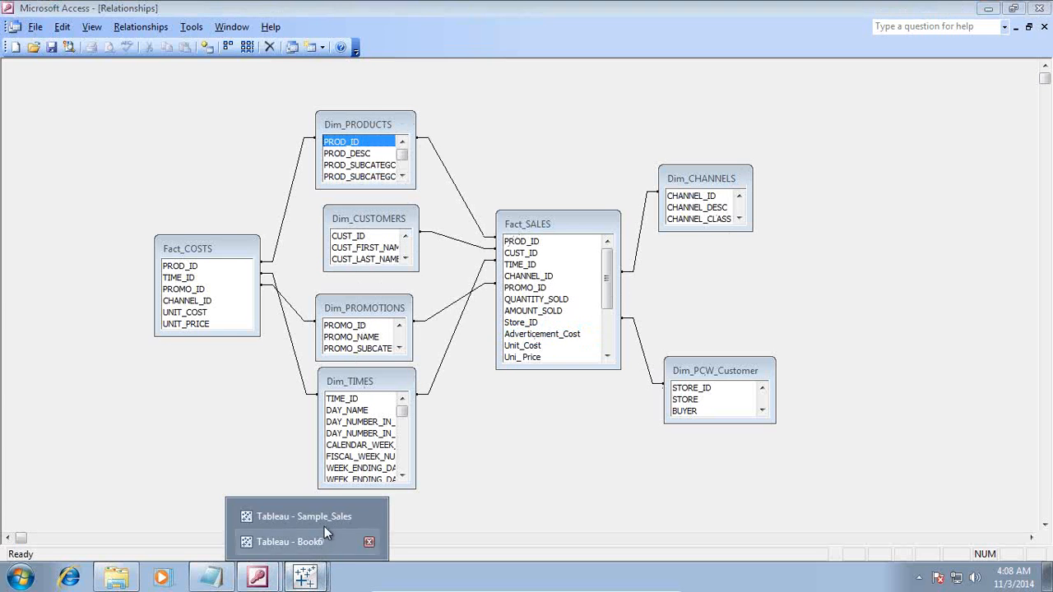
left_click(304, 516)
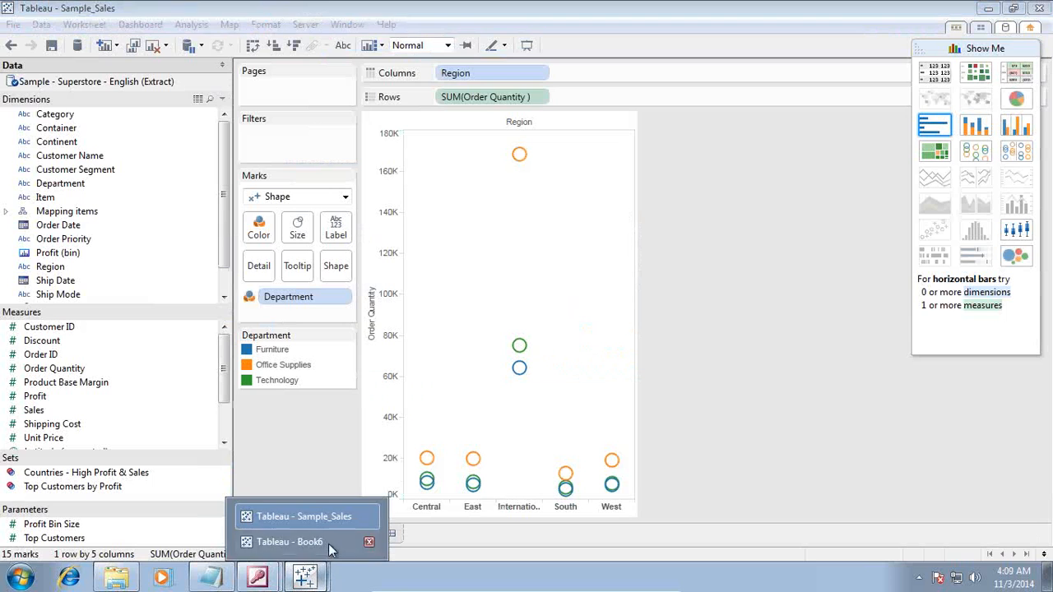
left_click(290, 542)
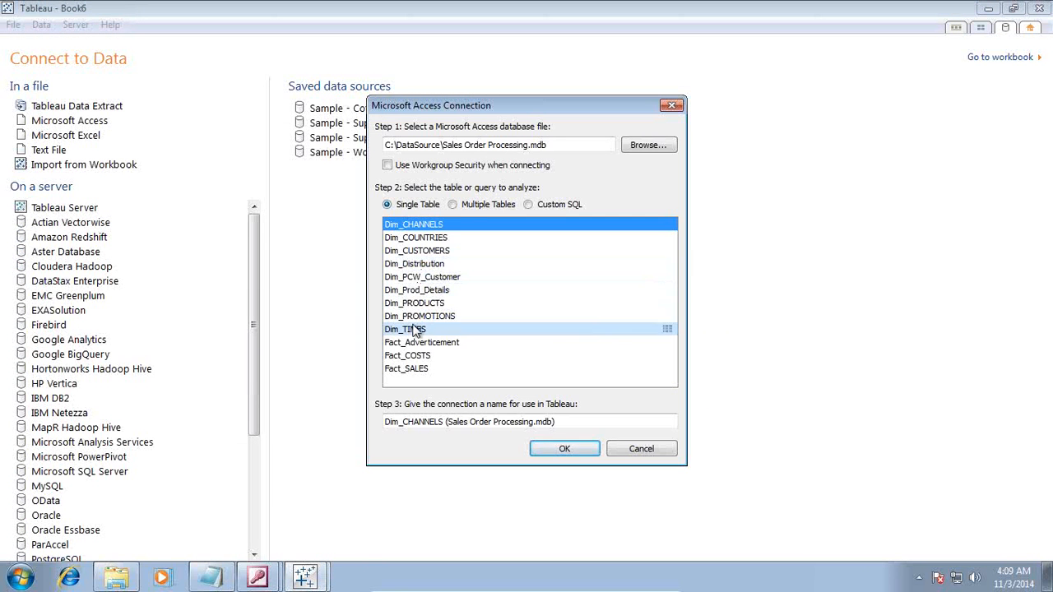
Select Fact_SALES with multiple tables and join the channel, country and customer tables.
left_click(405, 368)
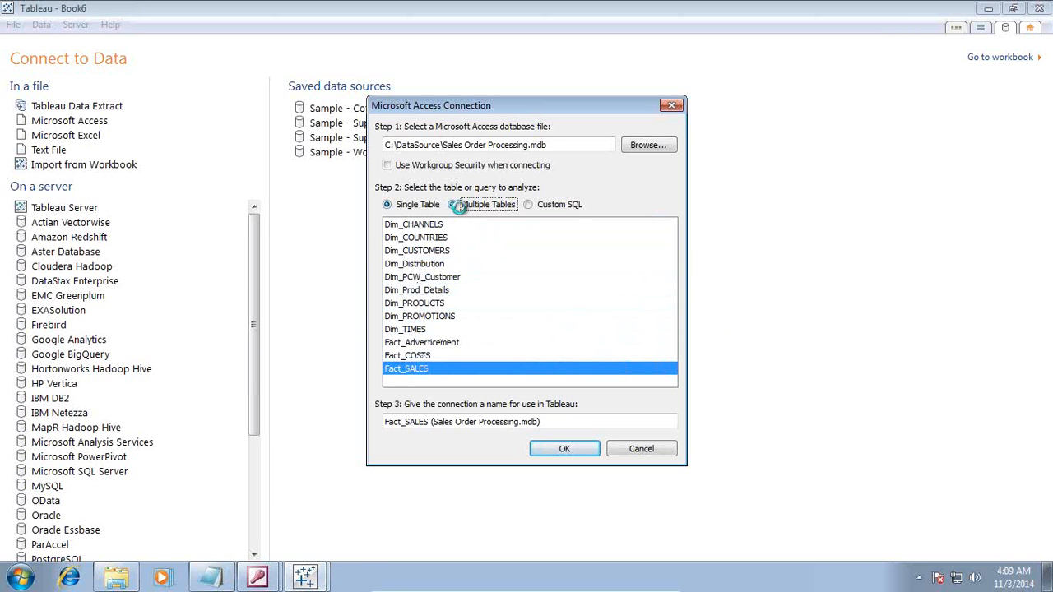
left_click(451, 204)
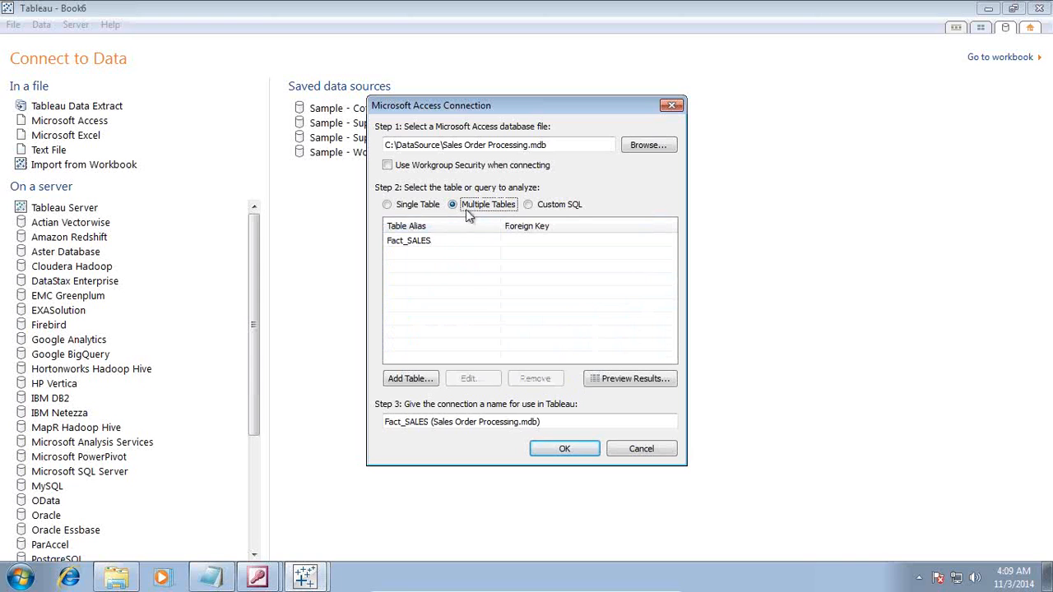
mouse_move(418, 388)
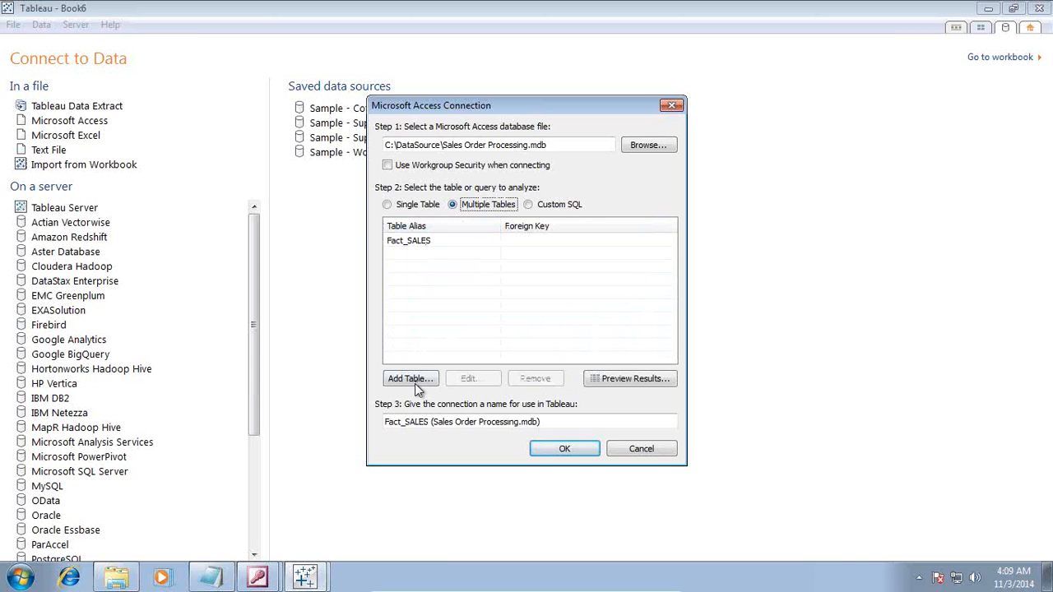
left_click(411, 378)
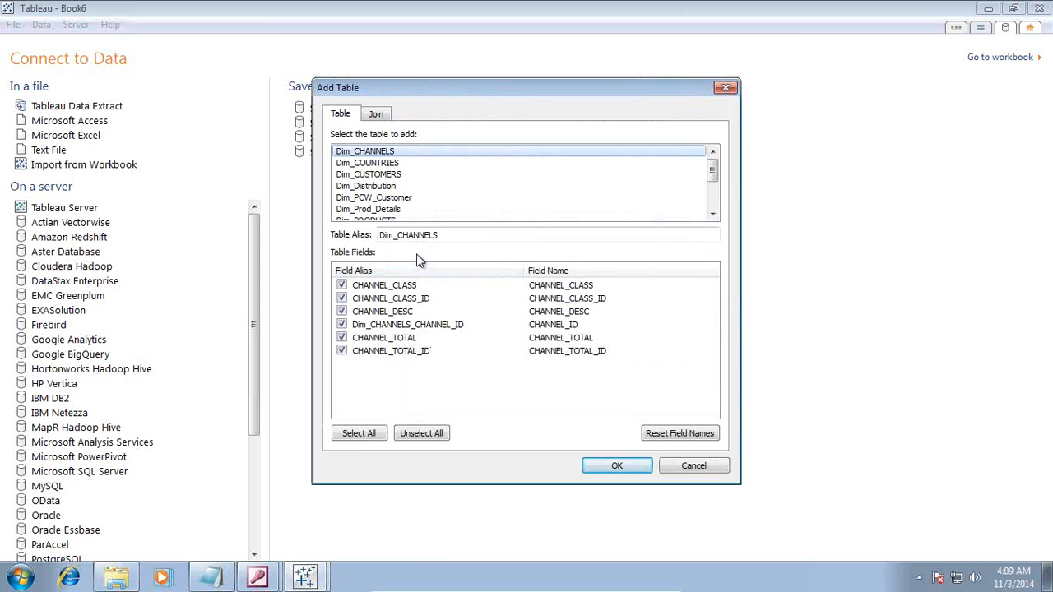
left_click(615, 465)
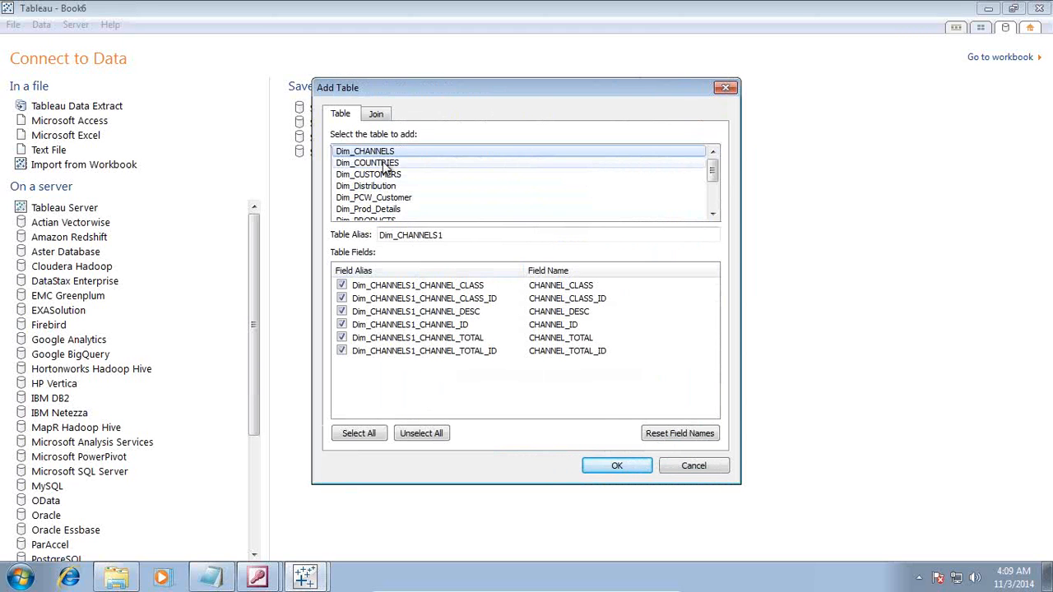
left_click(369, 174)
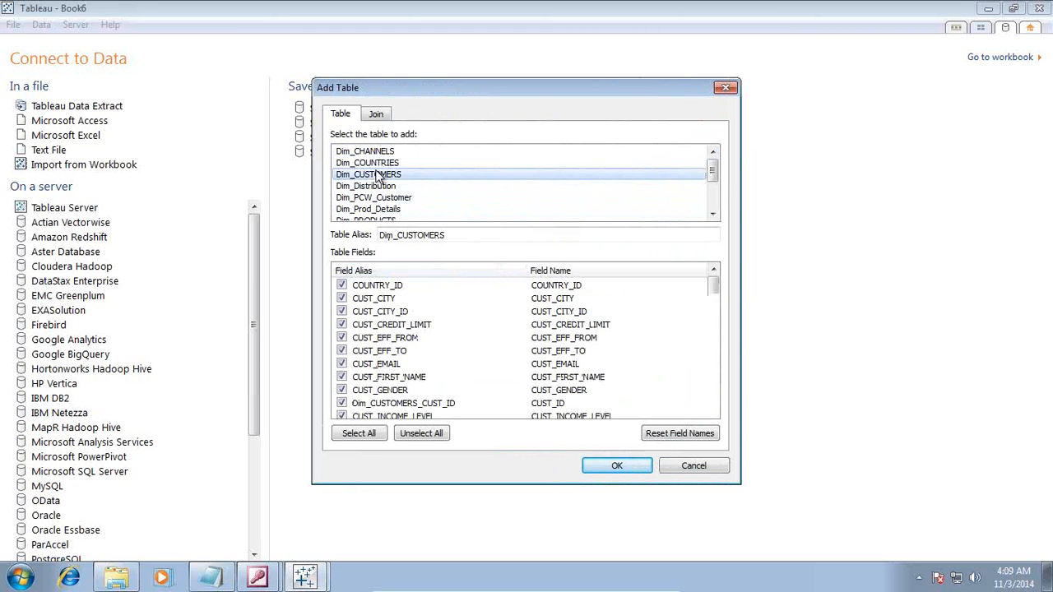
left_click(615, 465)
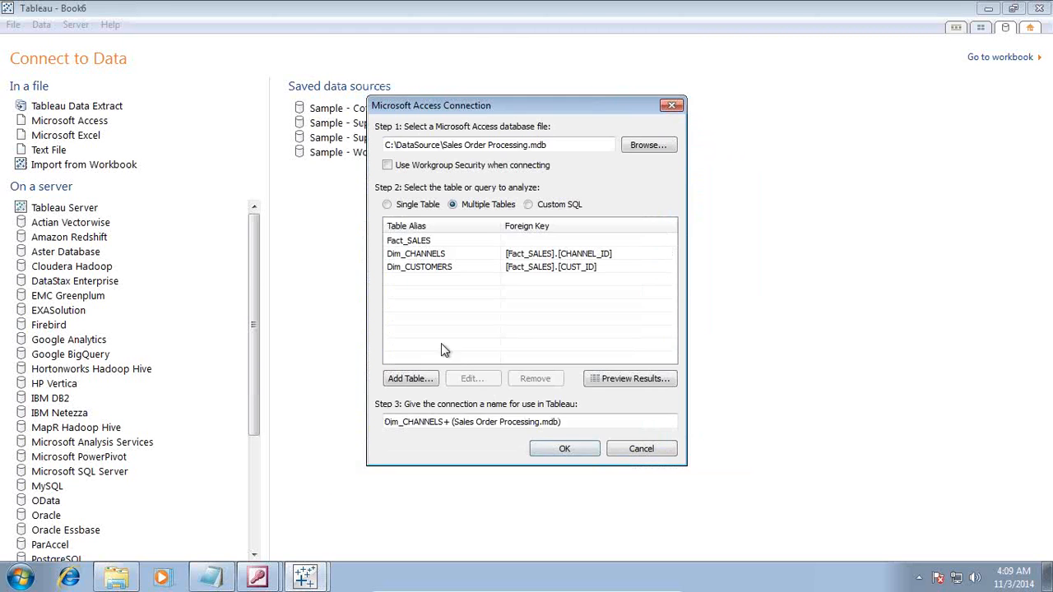
Join the product and promotion tables and preview the combined rows.
left_click(409, 379)
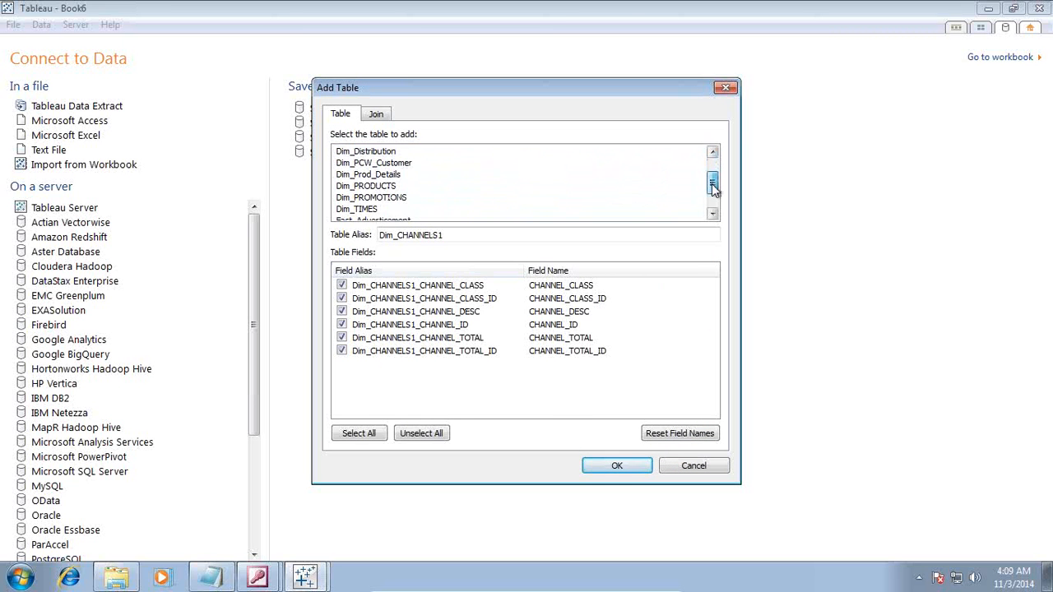
left_click(365, 184)
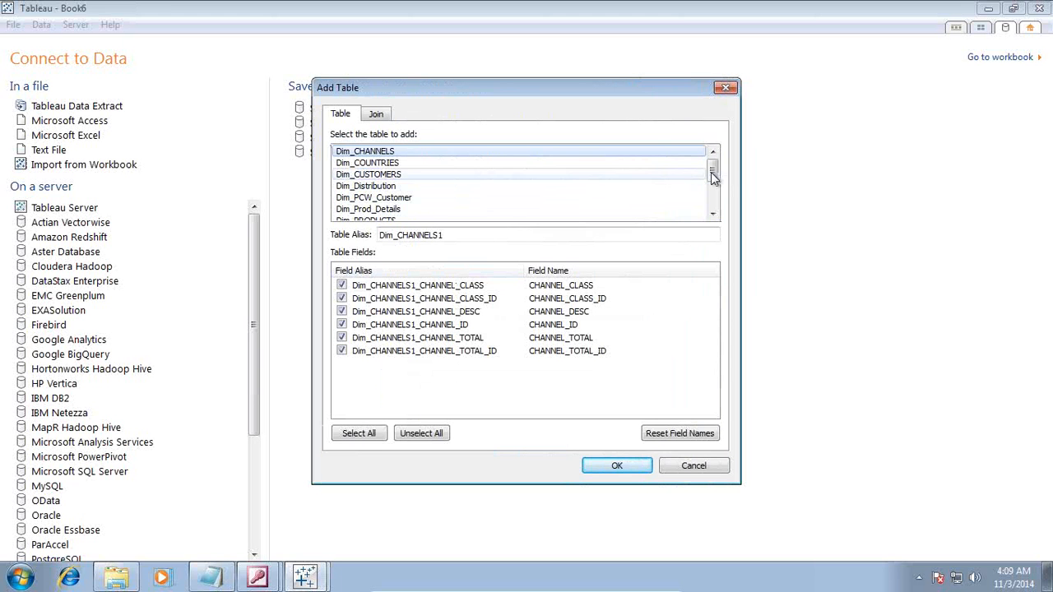
scroll("down", 3)
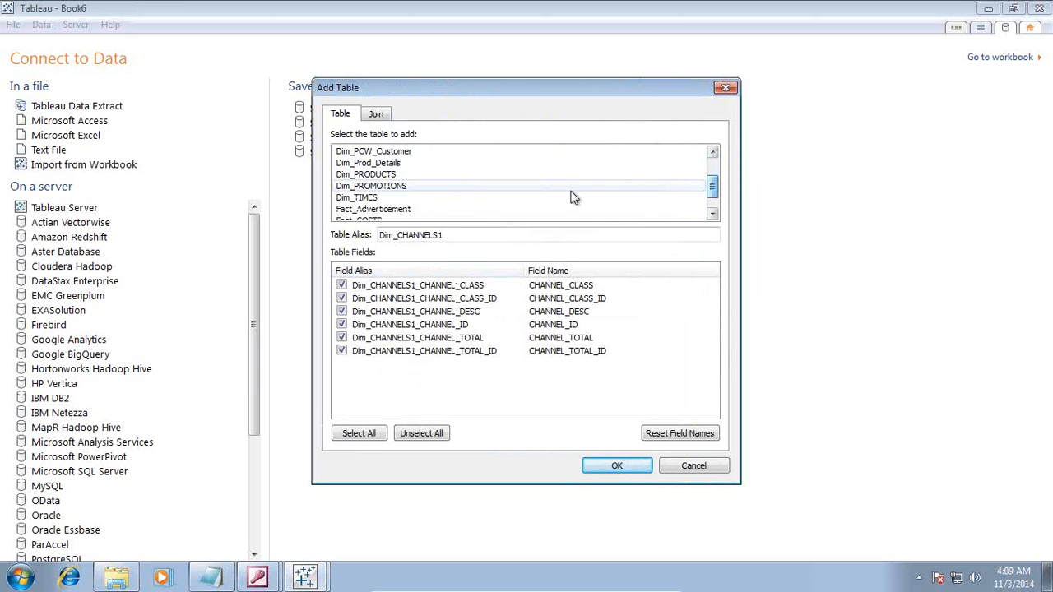
left_click(370, 184)
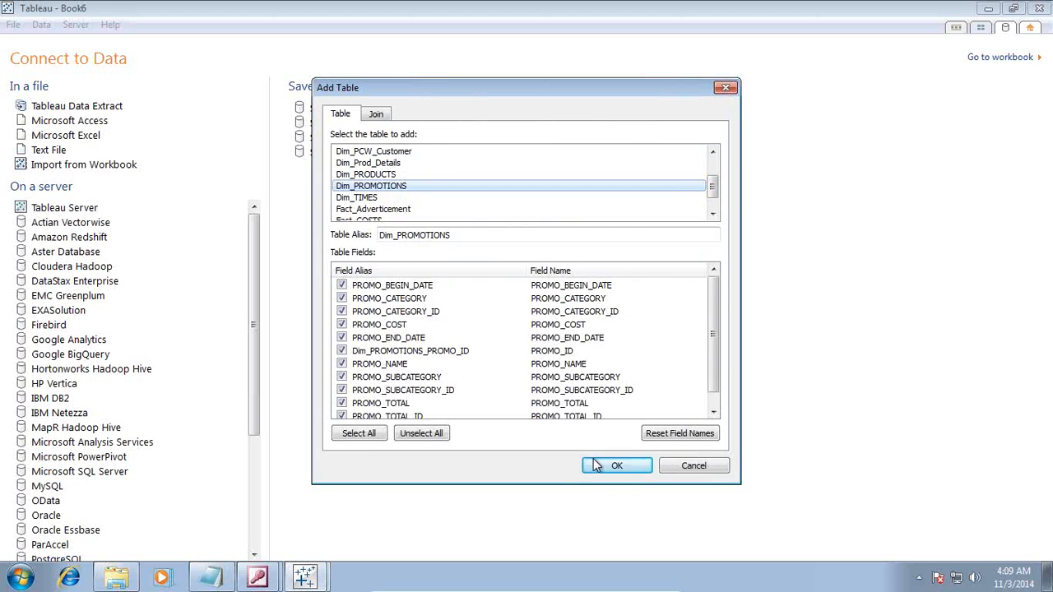
left_click(615, 465)
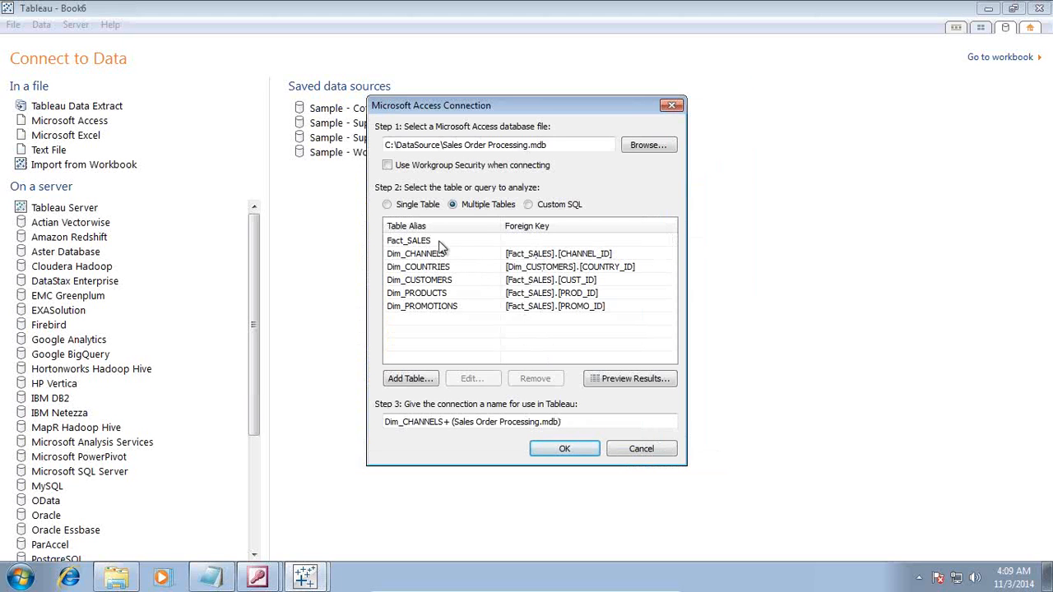
mouse_move(539, 340)
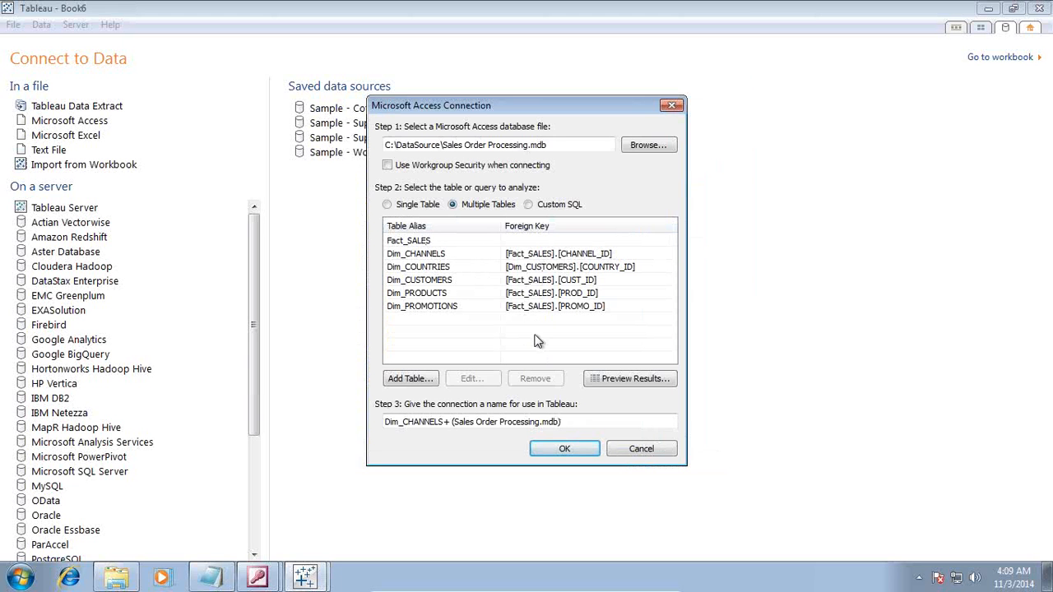
mouse_move(434, 304)
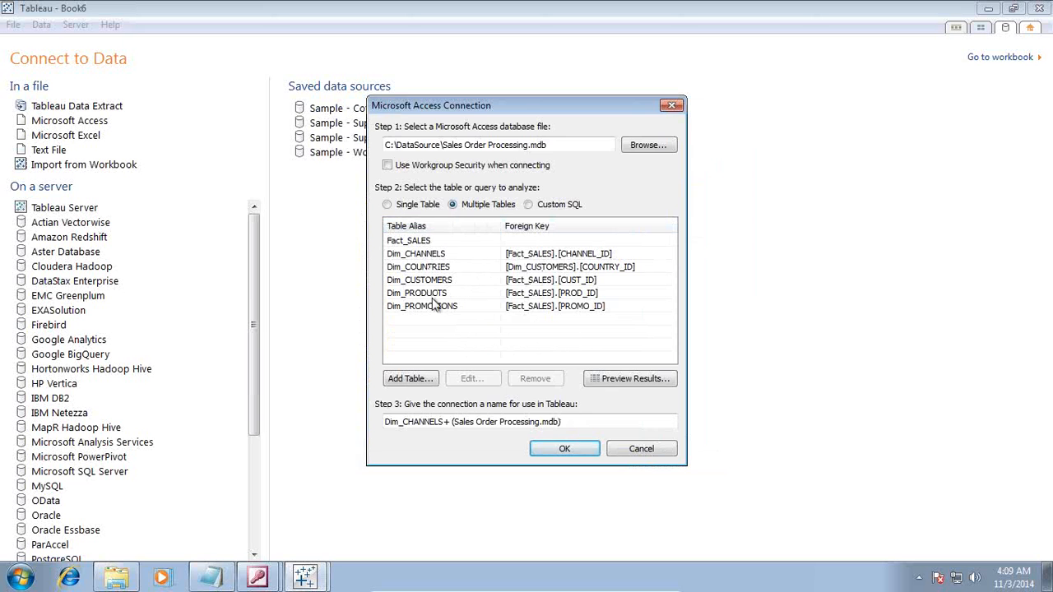
left_click(628, 378)
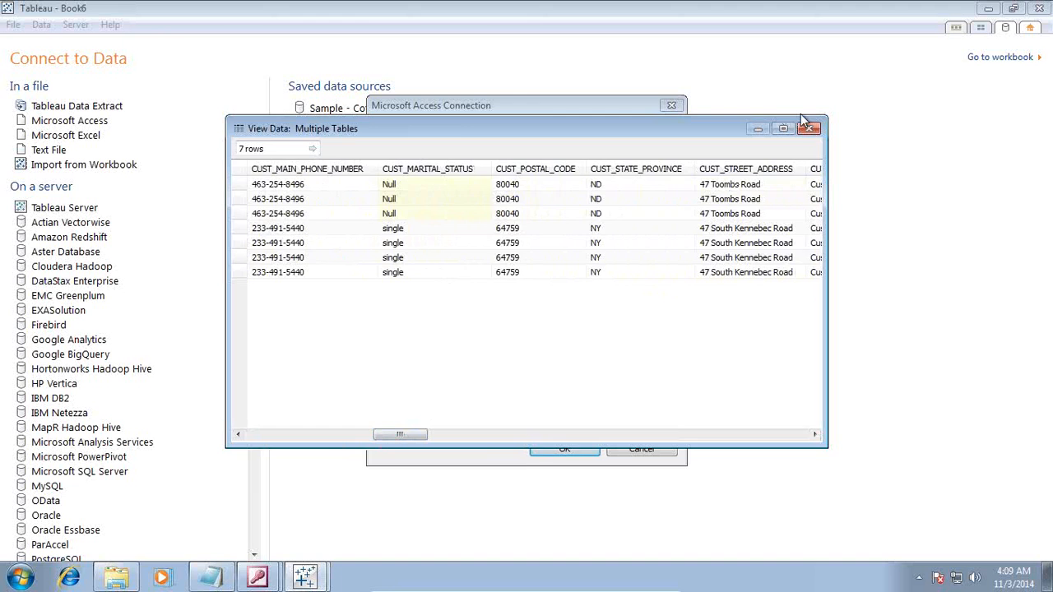
Confirm the multi-table connection, connect live, and expand the product dimension fields.
left_click(809, 129)
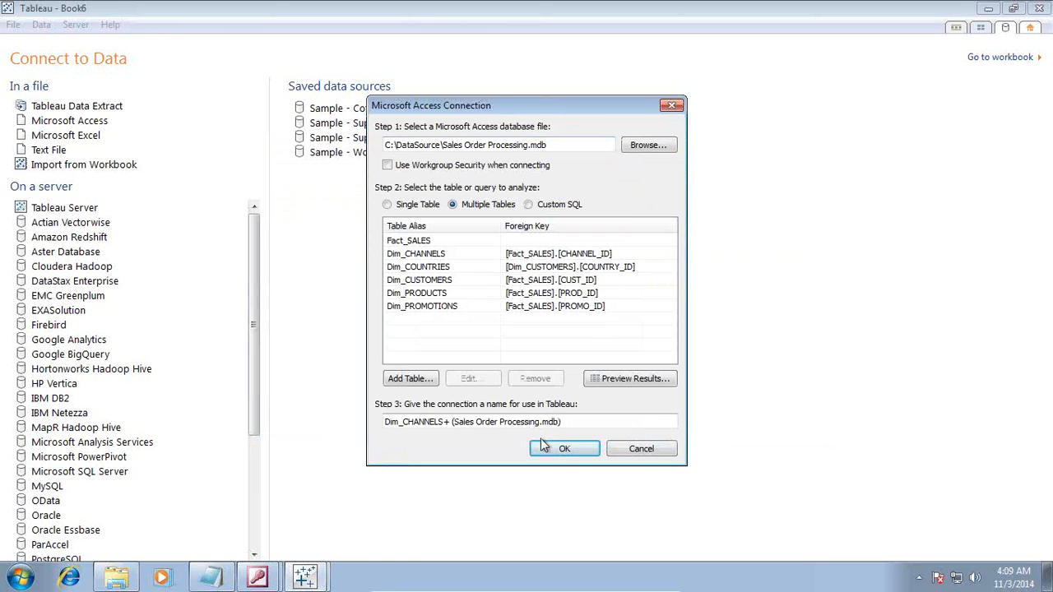
left_click(564, 448)
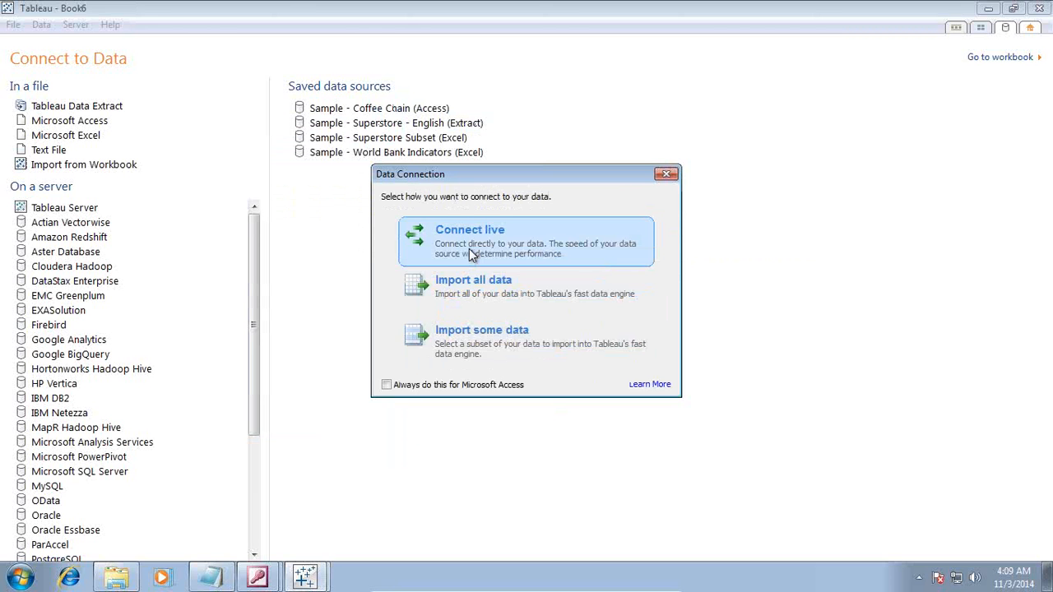
left_click(526, 238)
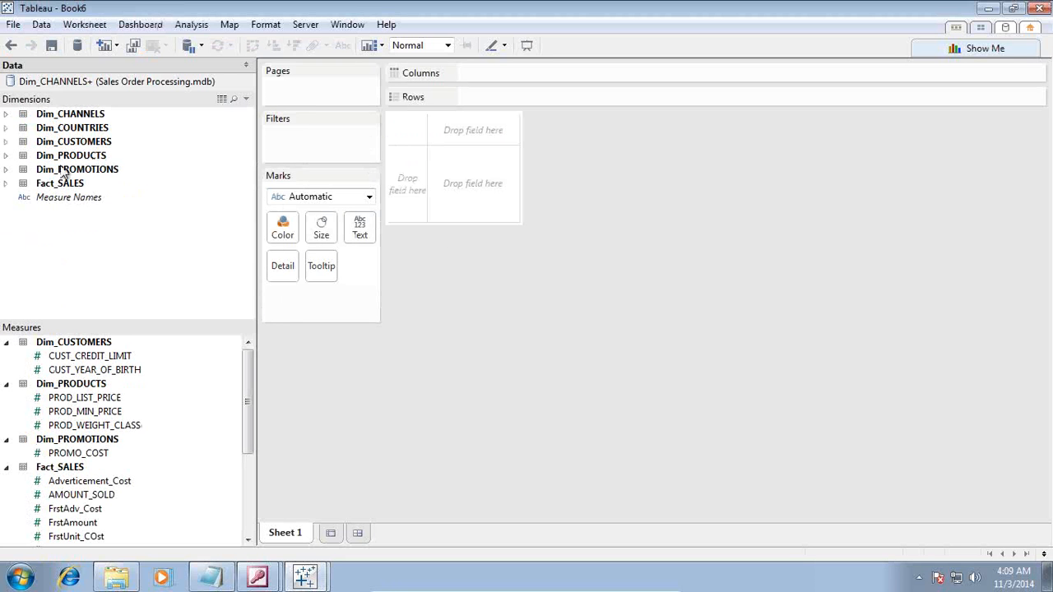
left_click(6, 155)
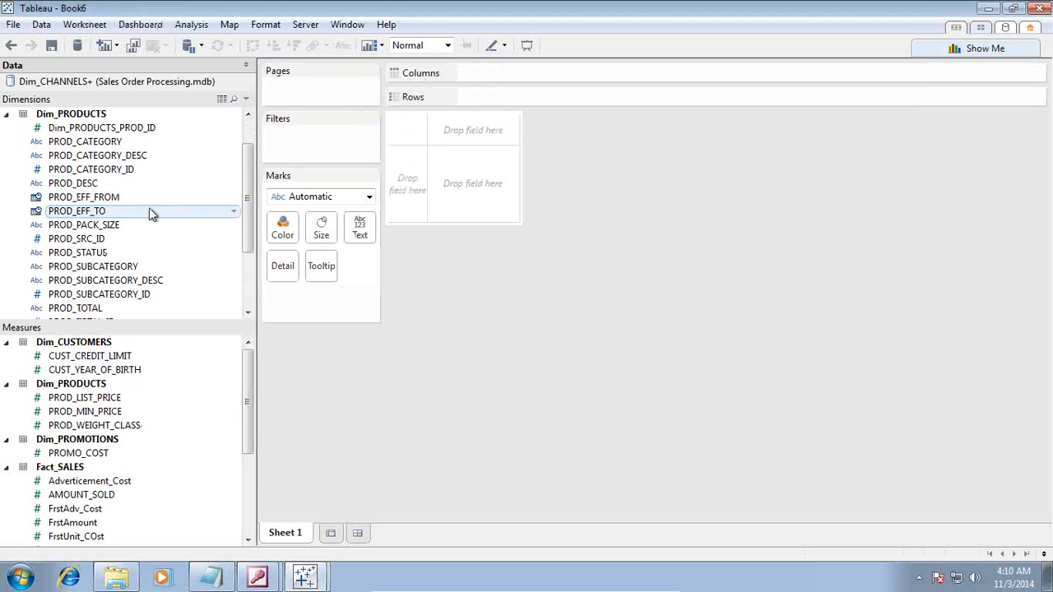
Place PROD_CATEGORY and PROD_SUBCATEGORY on Columns and CUST_CITY on Rows.
left_click_drag(86, 142, 516, 72)
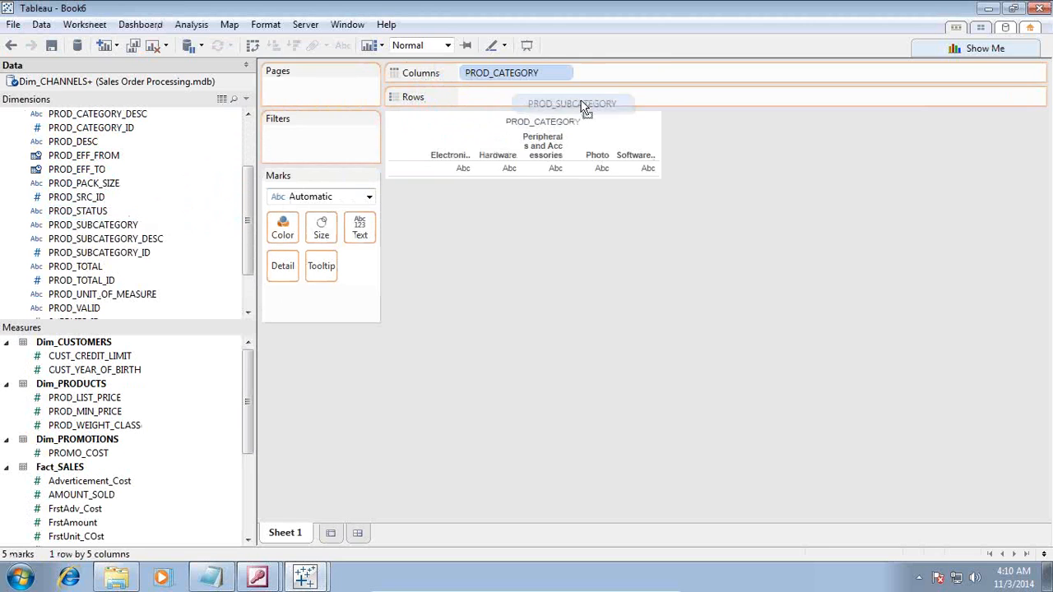
left_click_drag(572, 102, 625, 72)
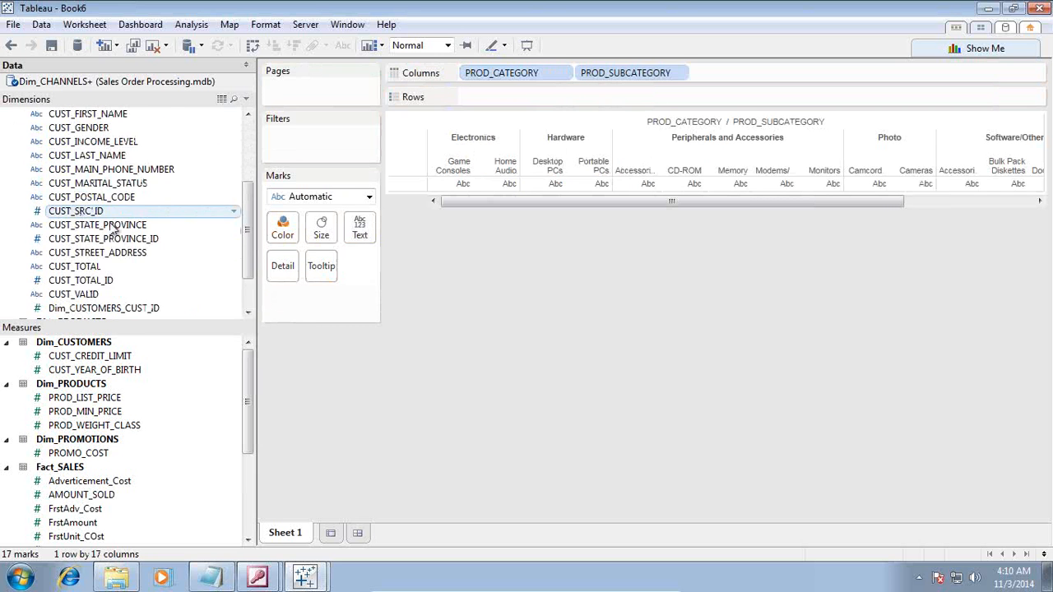
scroll("up", 3)
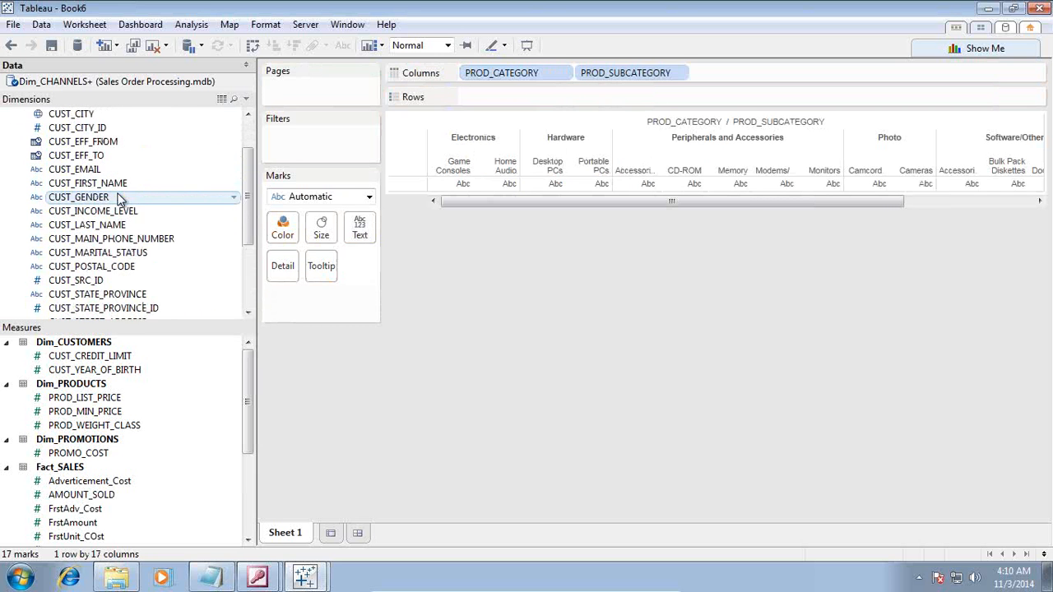
left_click_drag(72, 155, 468, 95)
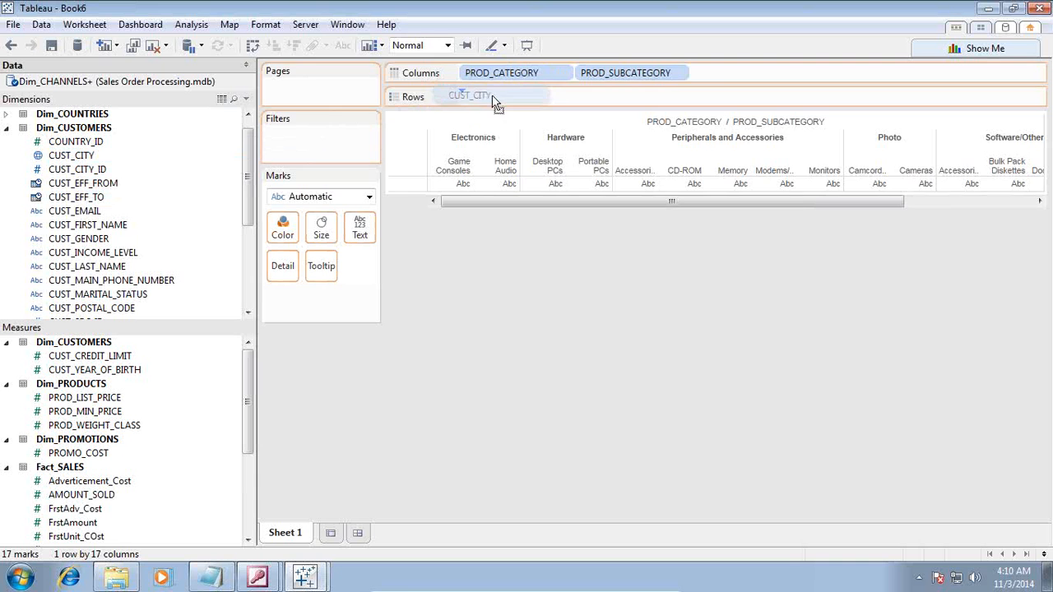
left_click(487, 96)
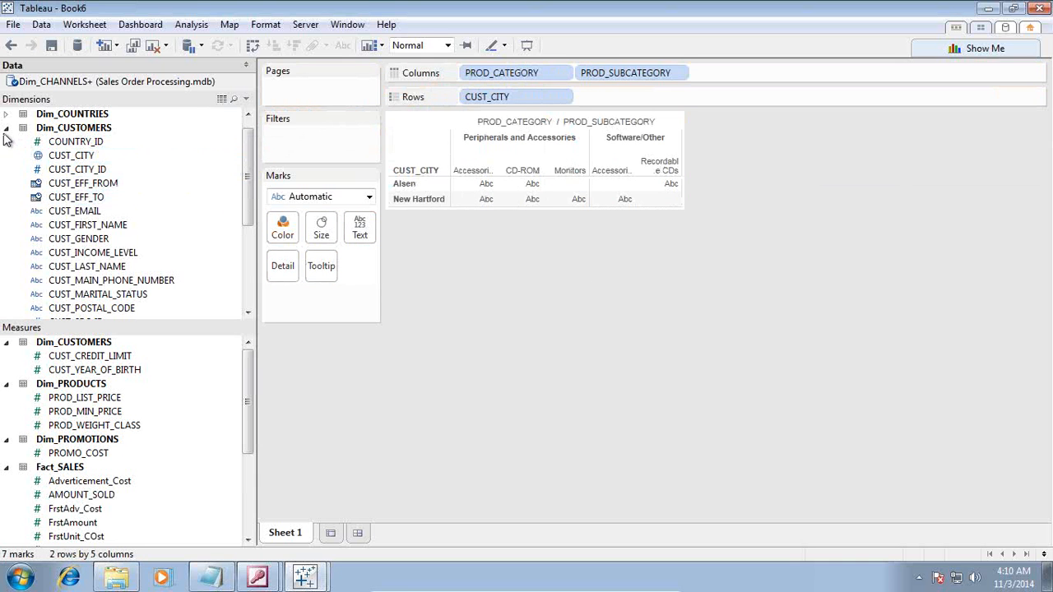
left_click(7, 128)
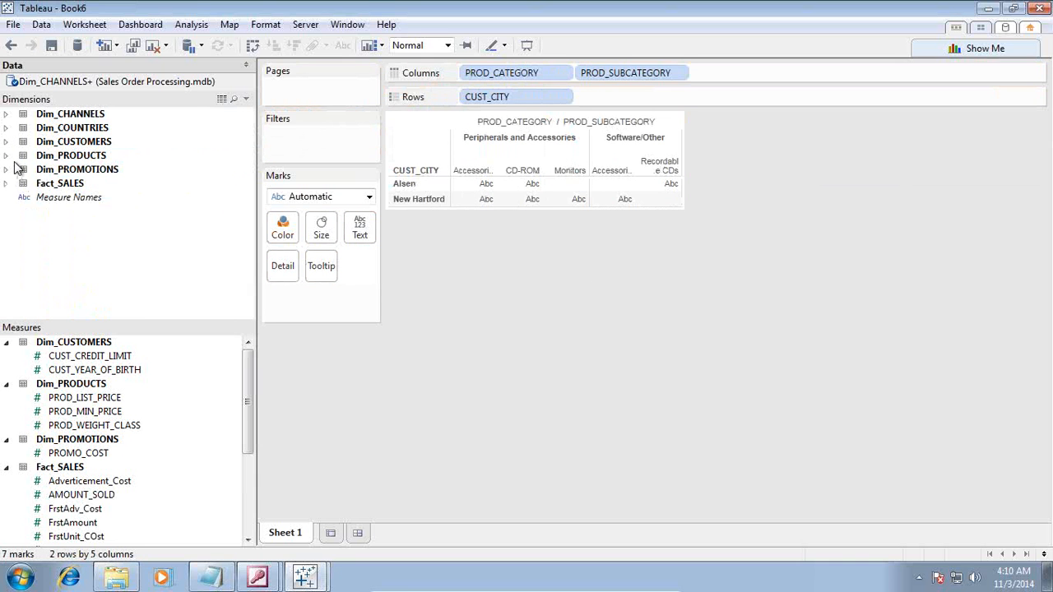
mouse_move(8, 132)
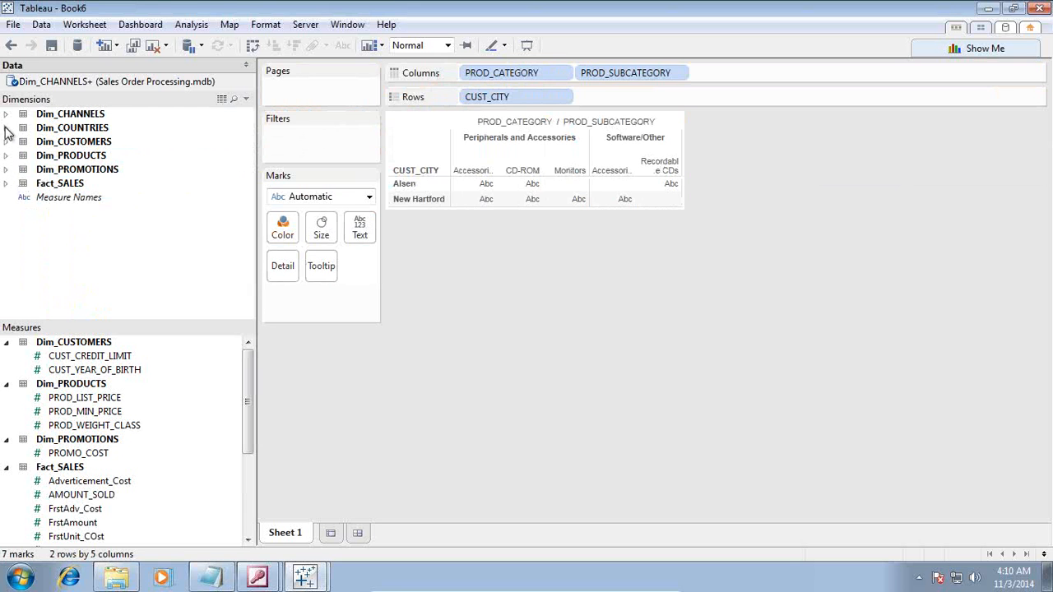
mouse_move(233, 98)
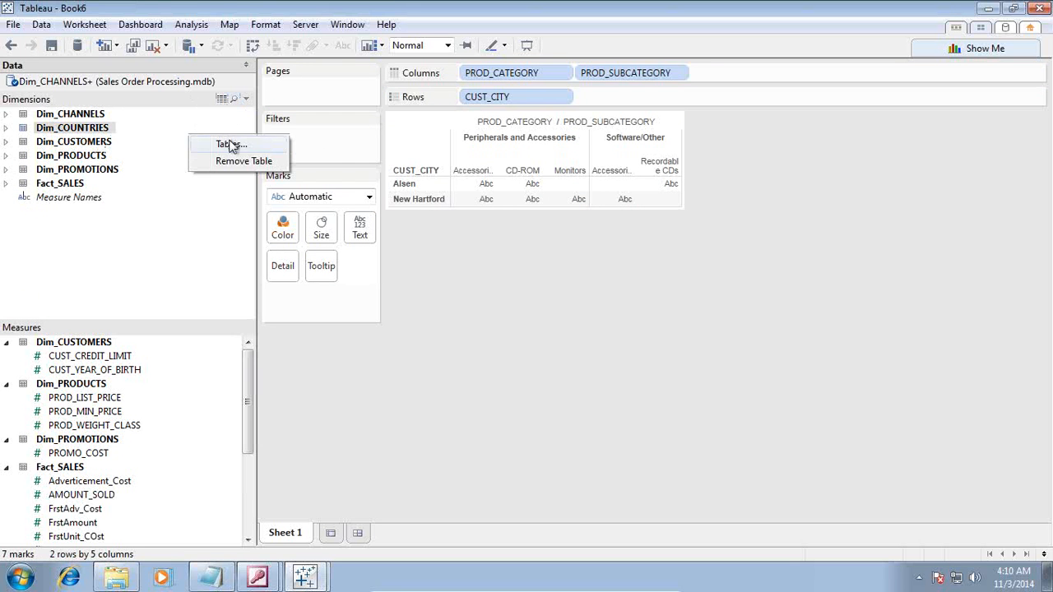
Add the Dim_TIMES table to the data connection so its calendar fields appear in the data pane.
left_click(232, 144)
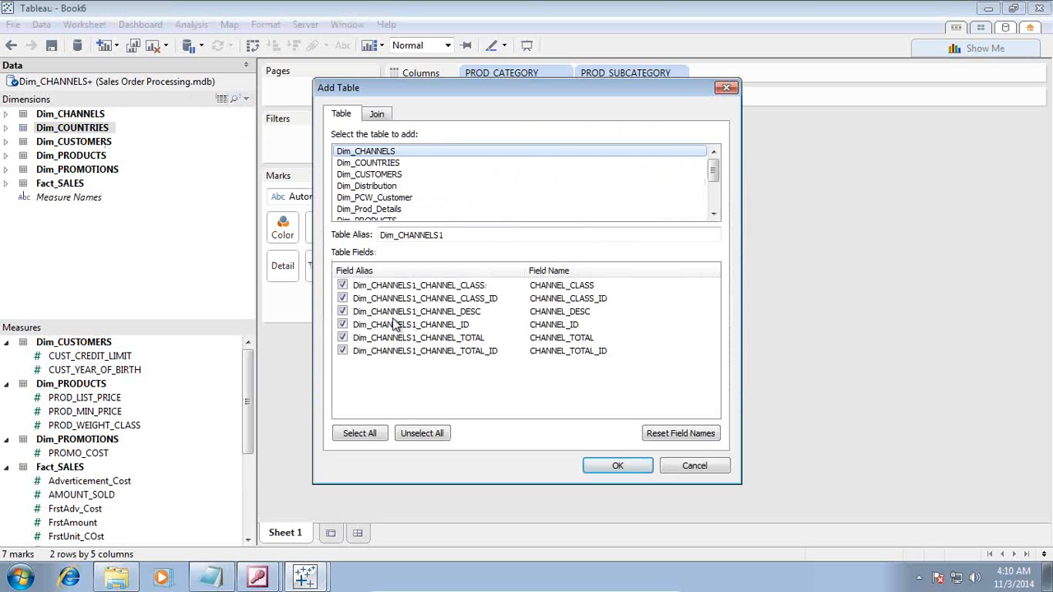
scroll("down", 3)
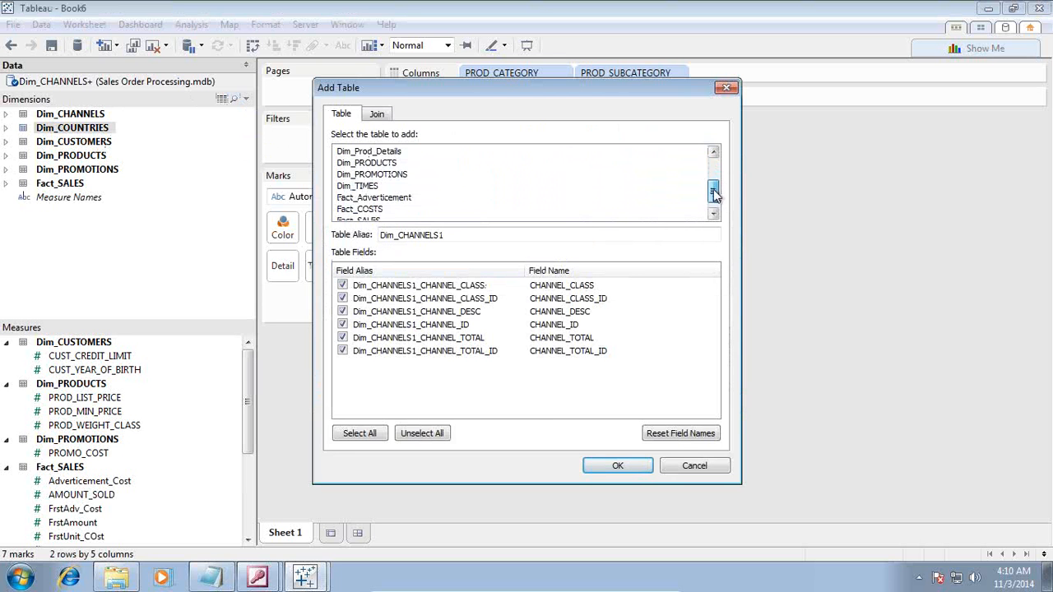
left_click(616, 465)
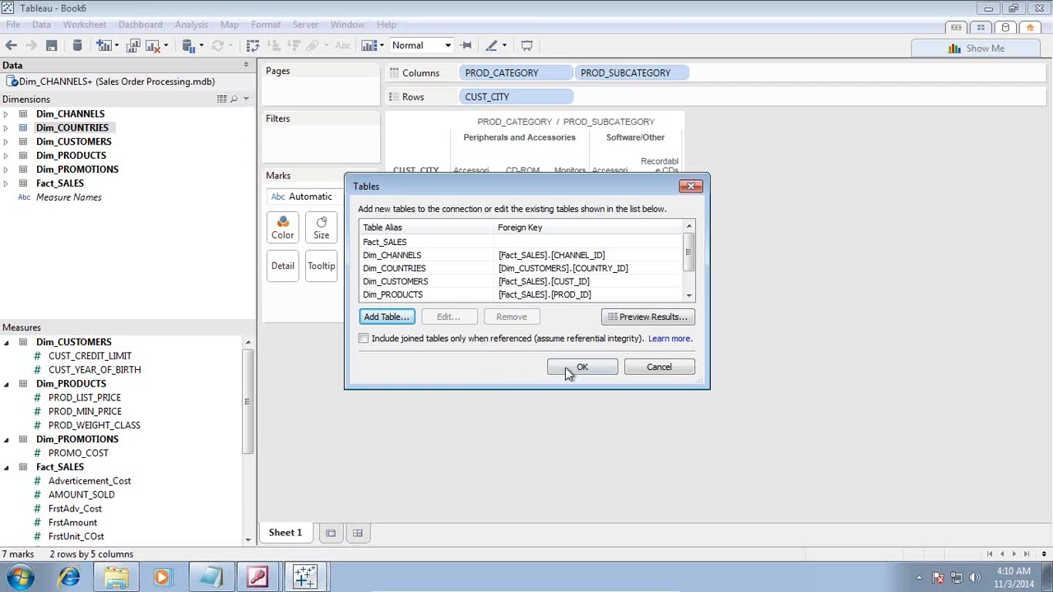
left_click(582, 367)
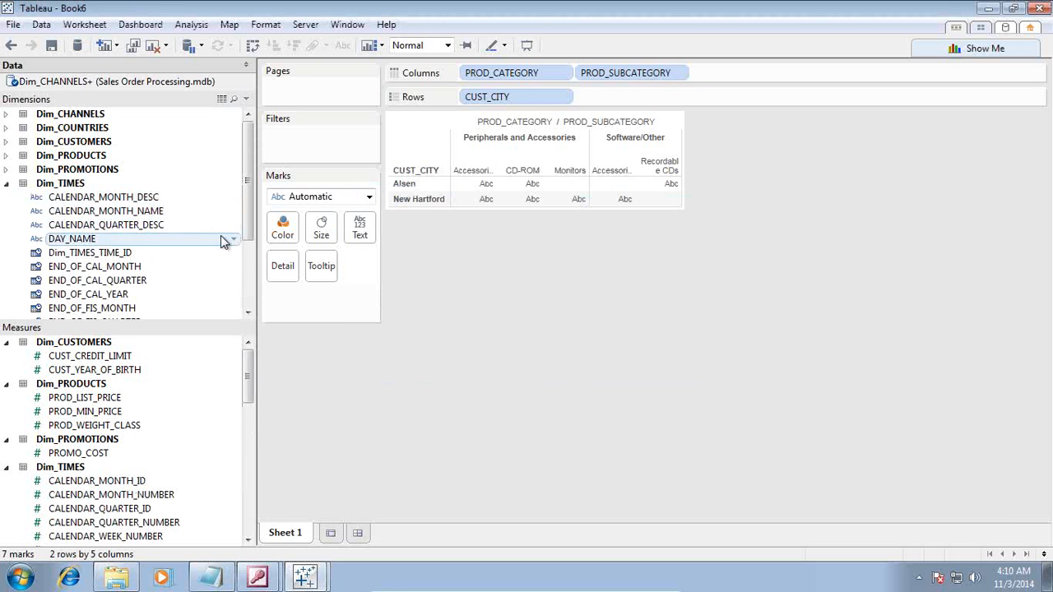
scroll("down", 3)
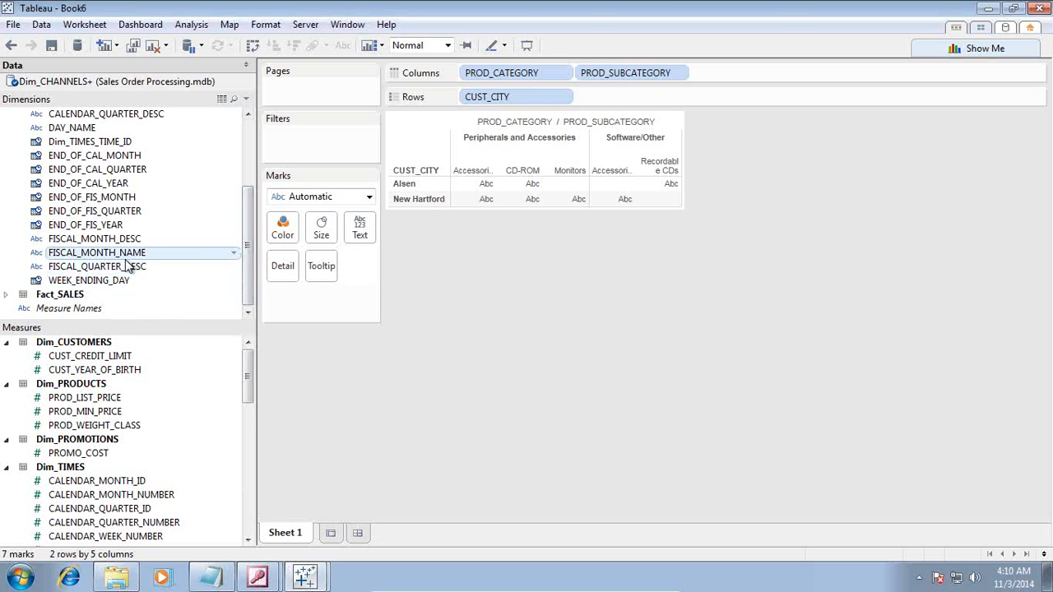
scroll("up", 3)
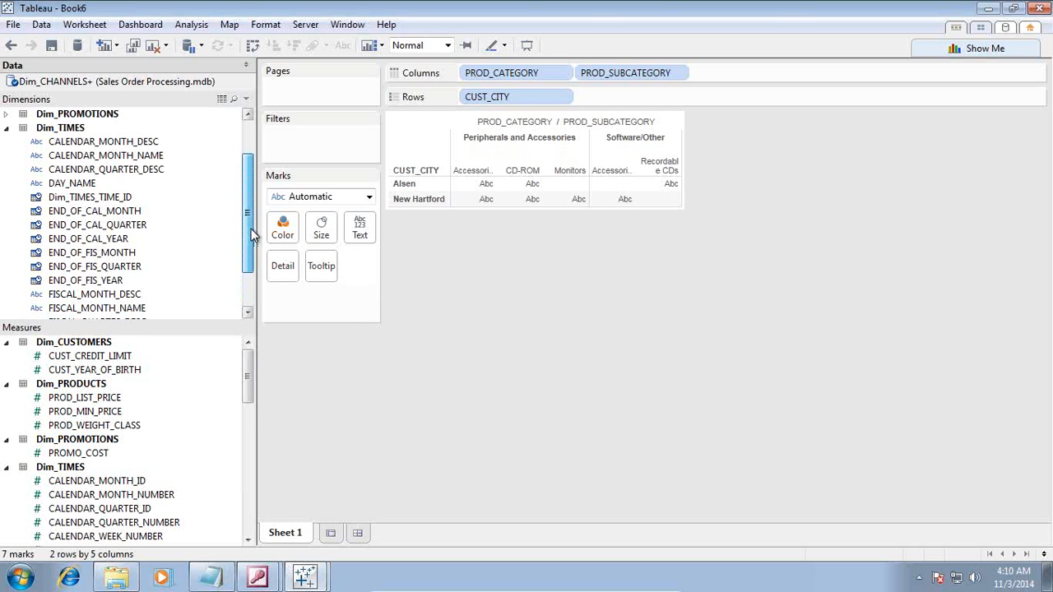
mouse_move(105, 155)
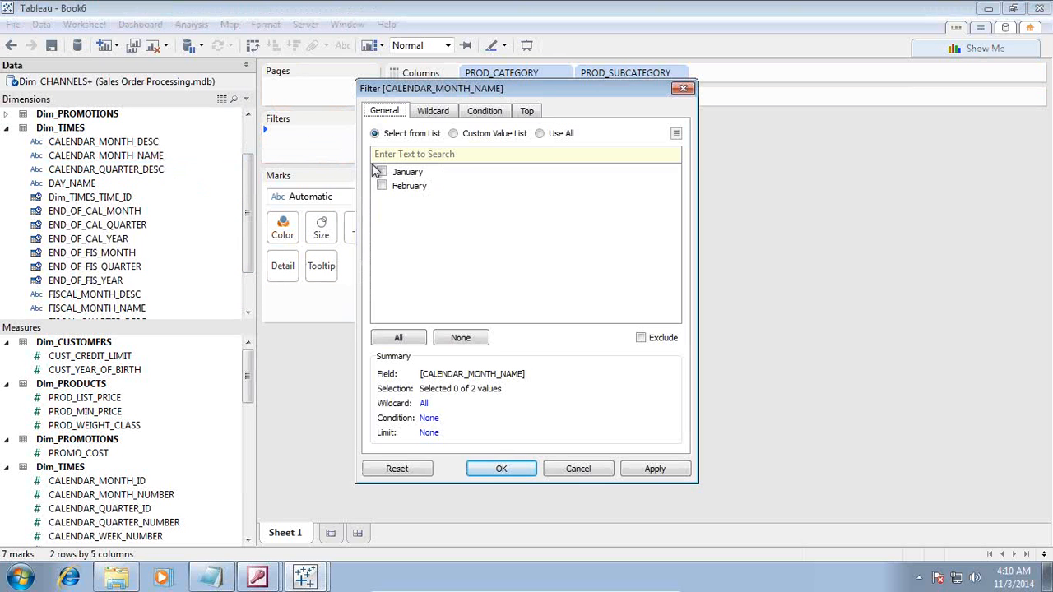
Remove the CALENDAR_MONTH_NAME filter so advertisement cost fills all city and subcategory cells.
left_click(398, 338)
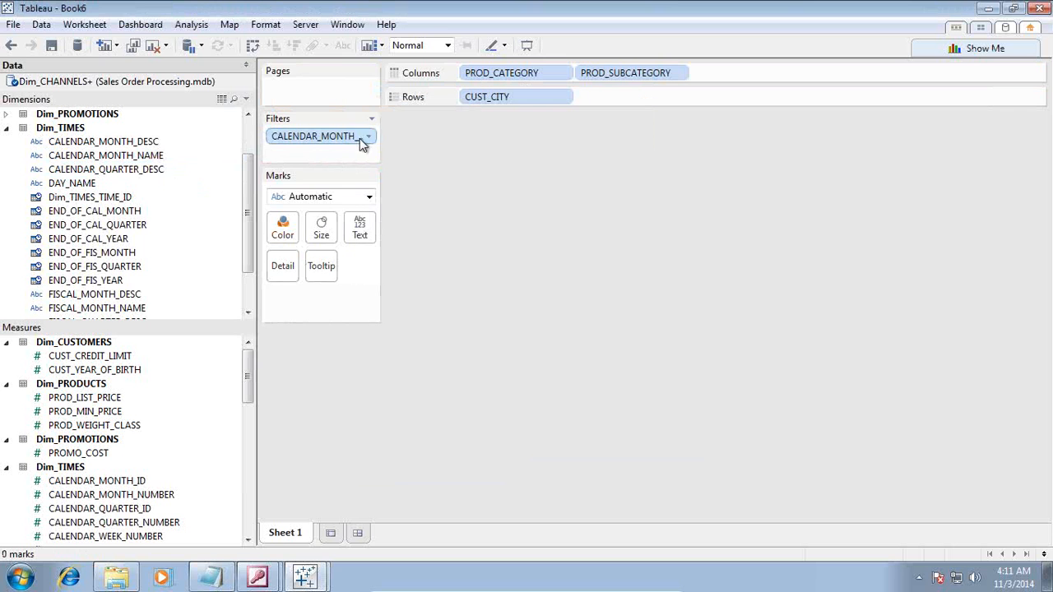
left_click(367, 134)
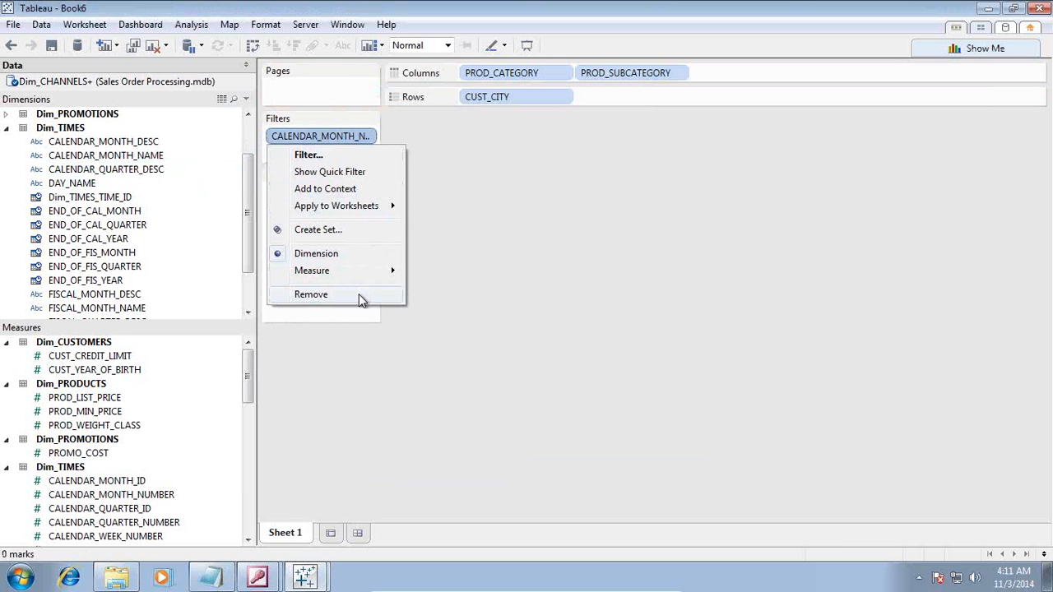
left_click(311, 295)
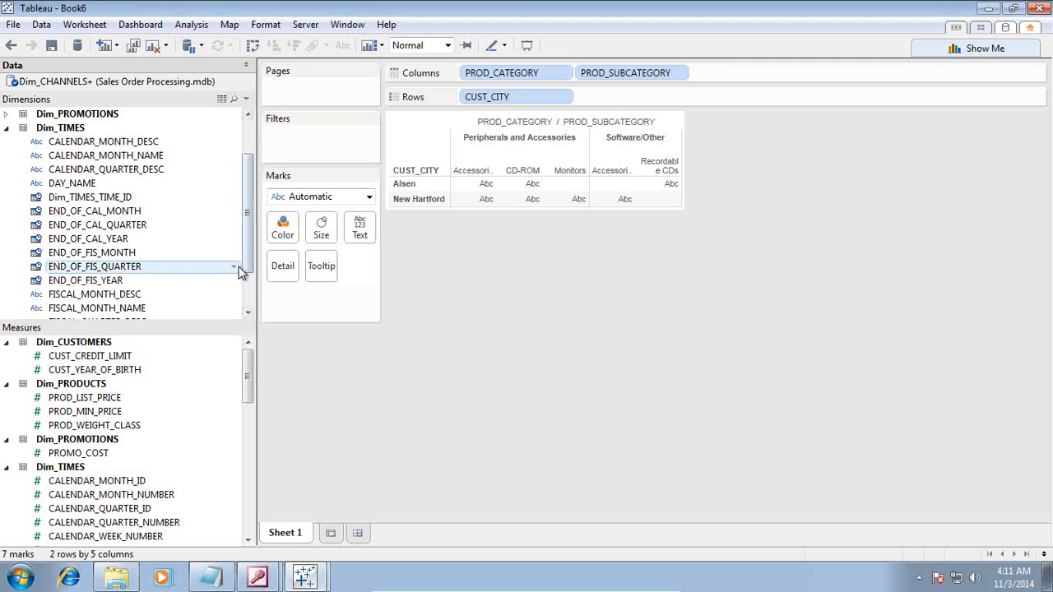
scroll("down", 3)
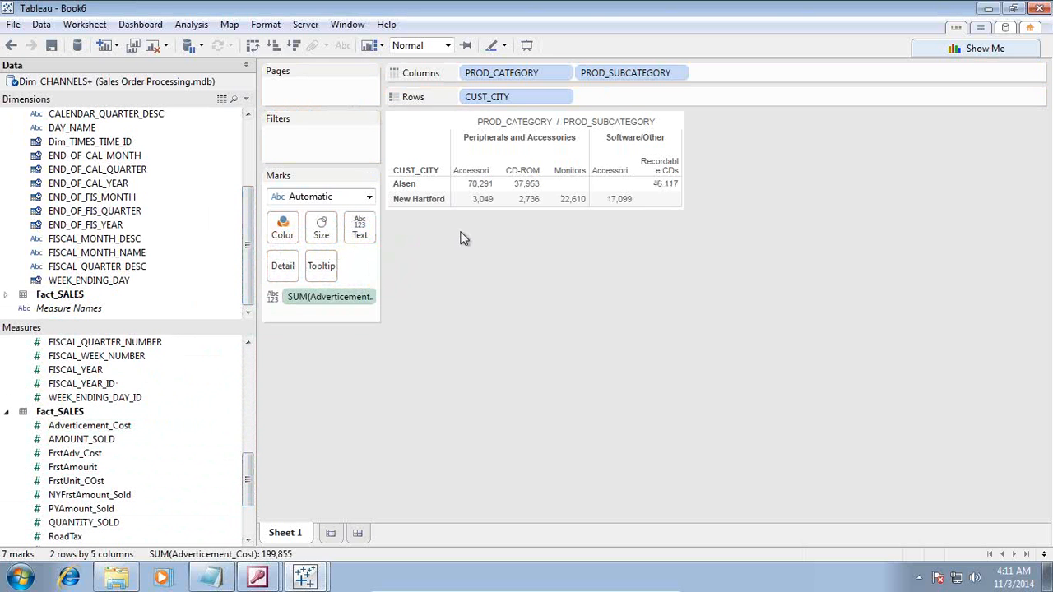
mouse_move(434, 253)
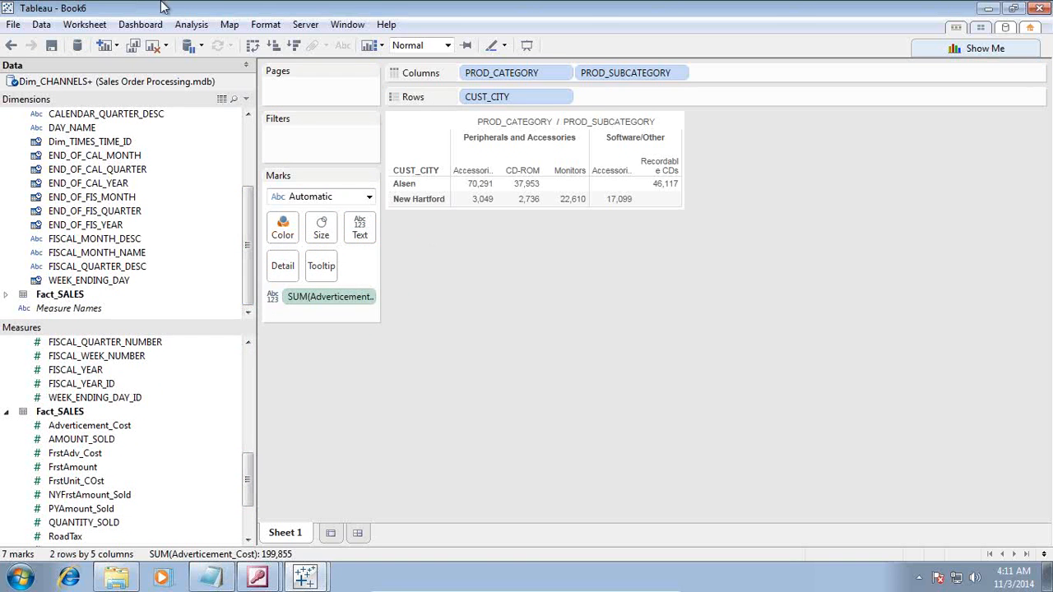
Browse the Map menu, then bring up the Analysis menu commands.
left_click(230, 25)
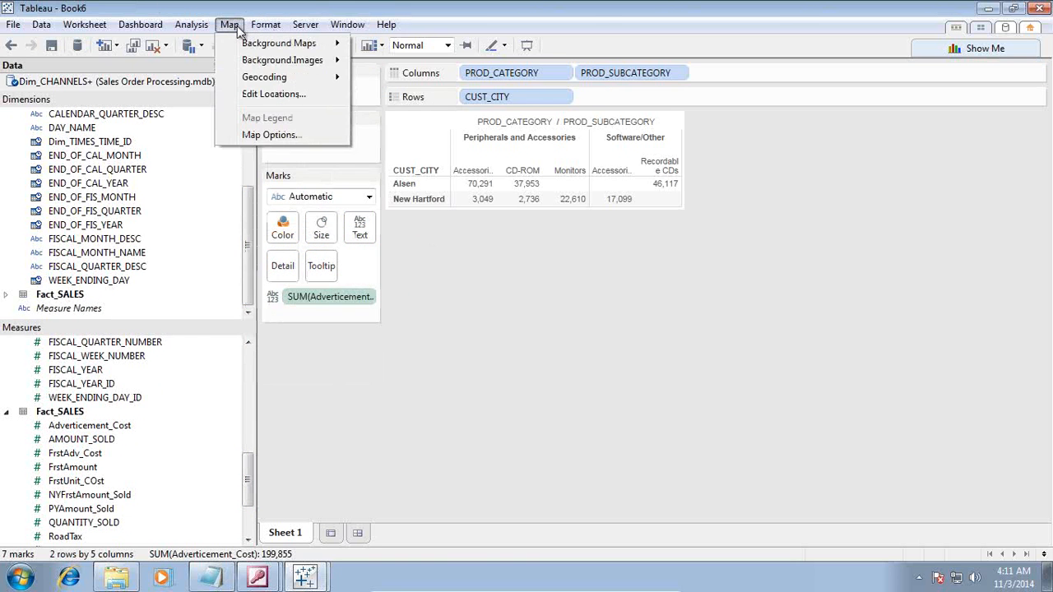
left_click(191, 24)
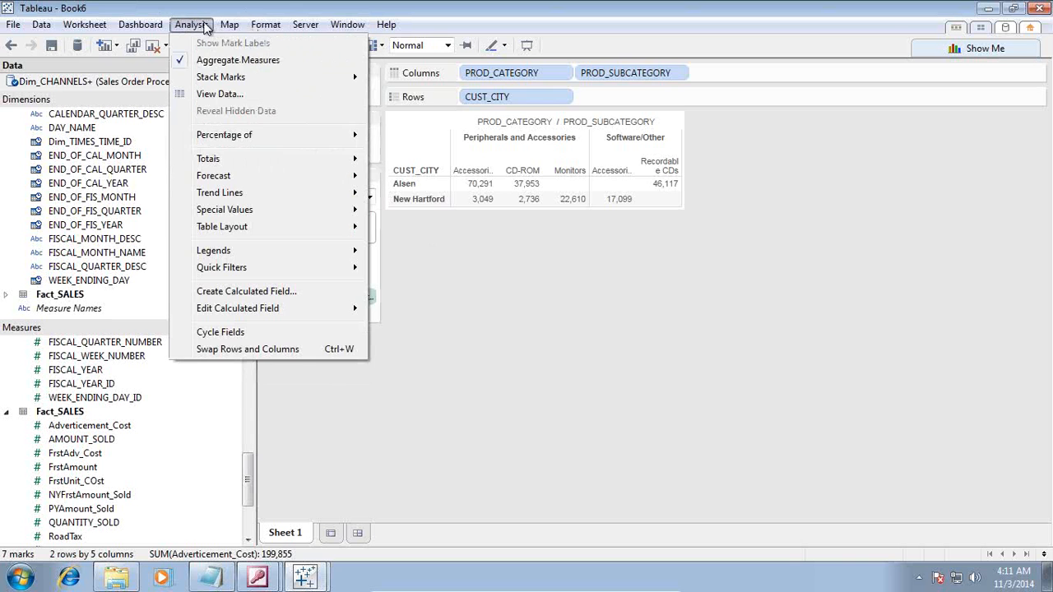
mouse_move(247, 291)
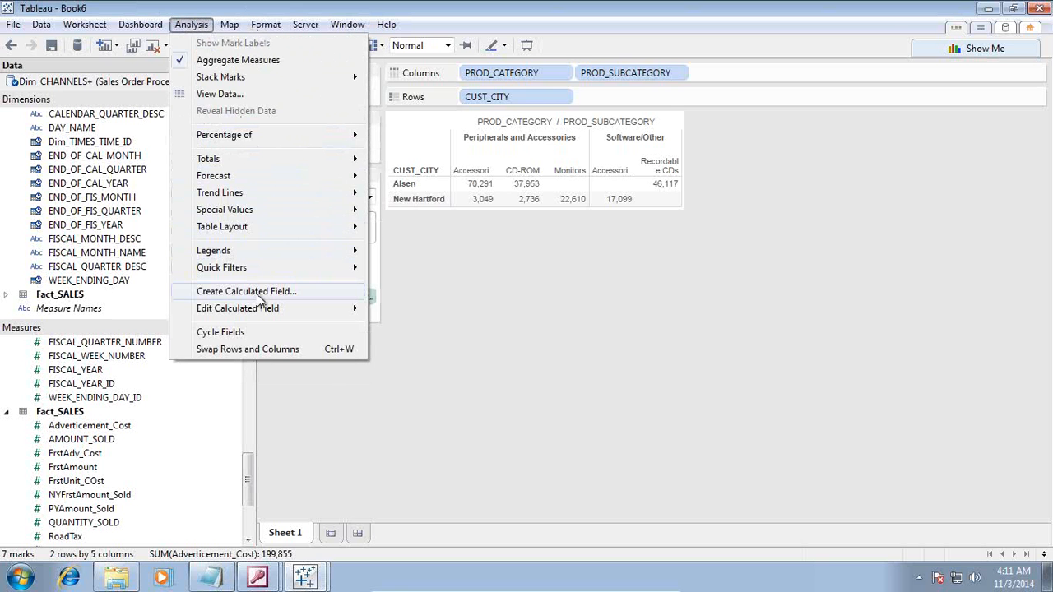
Start a calculated field named Approval_Comments with an IF Advertisement_Cost > 10000 condition.
left_click(246, 292)
type("App")
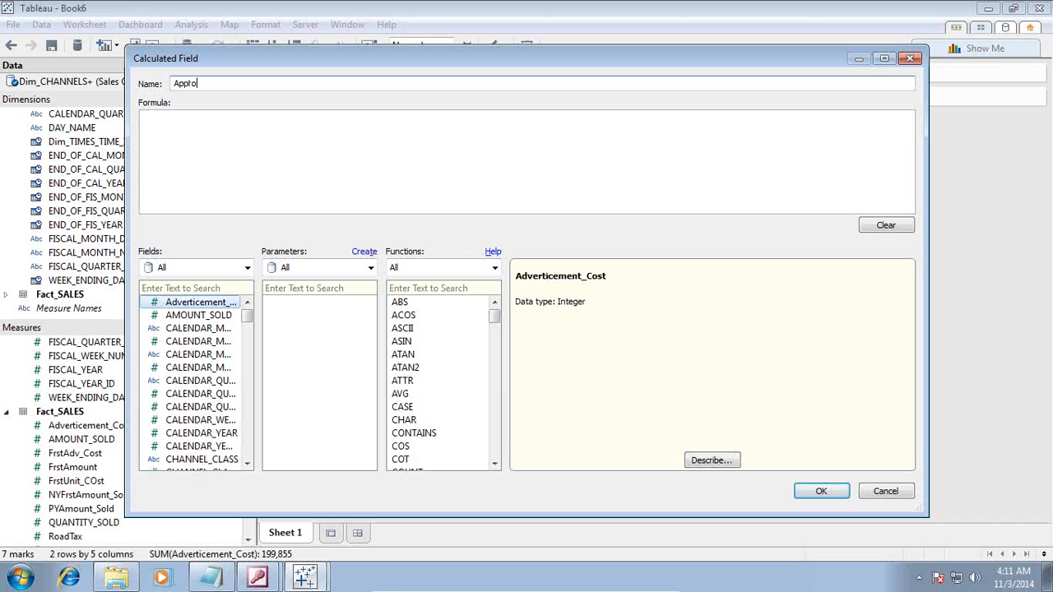
type("roval_Comment")
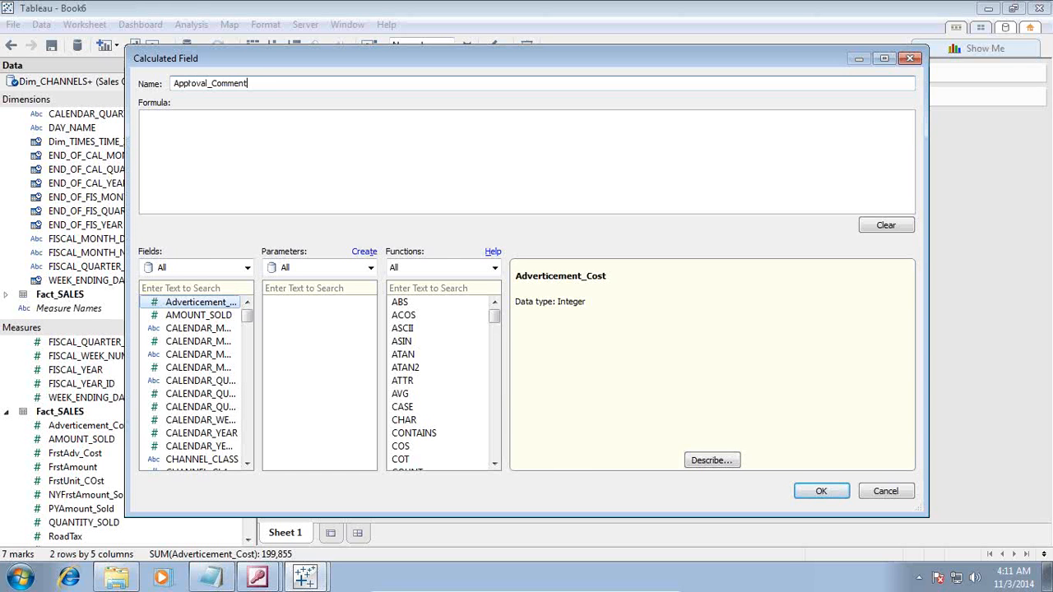
type("s")
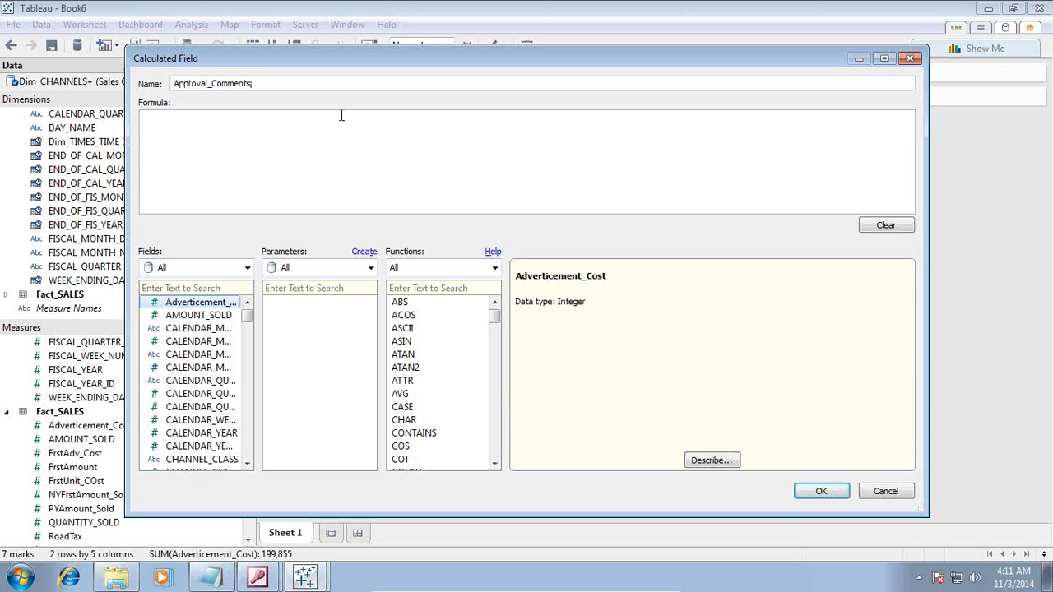
type("IF [Adverticement_Cost")
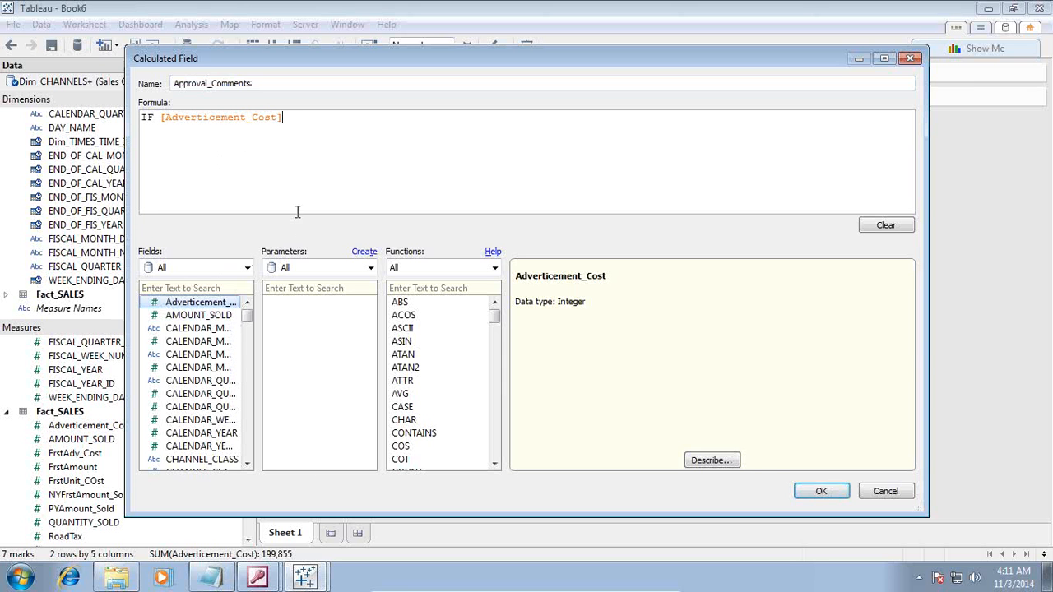
type("> 1000")
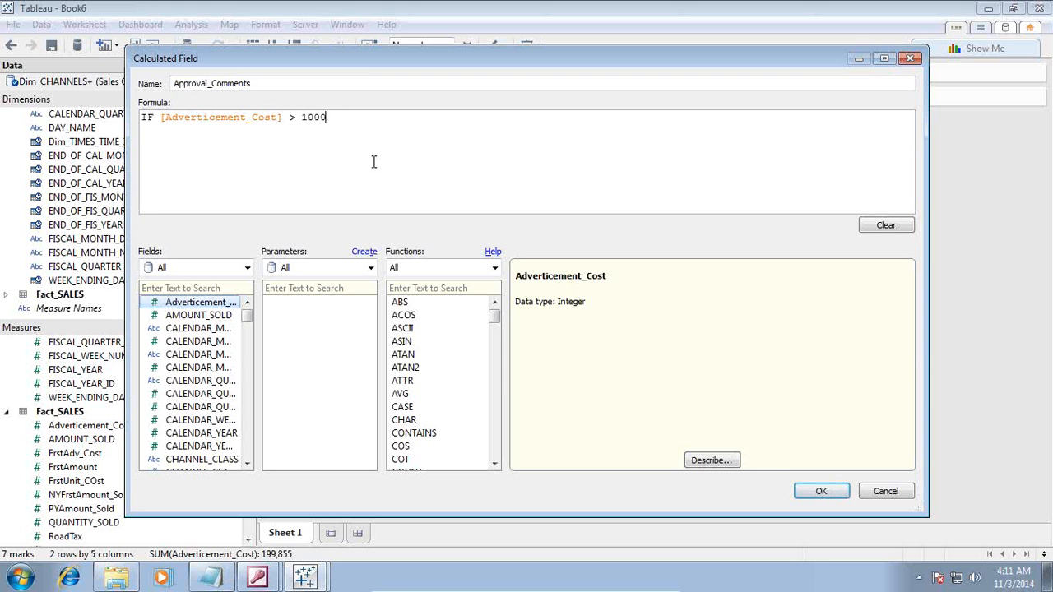
type("0 Then")
type("'App")
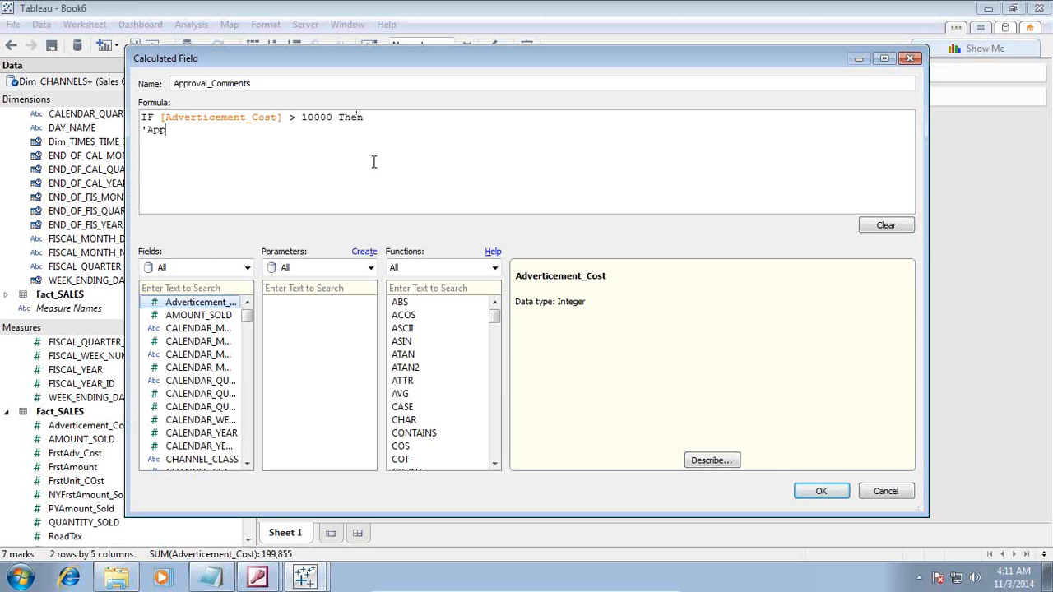
Finish the formula returning 'Approval Needed' or 'Approval NOT Needed' and save the field.
type("roval")
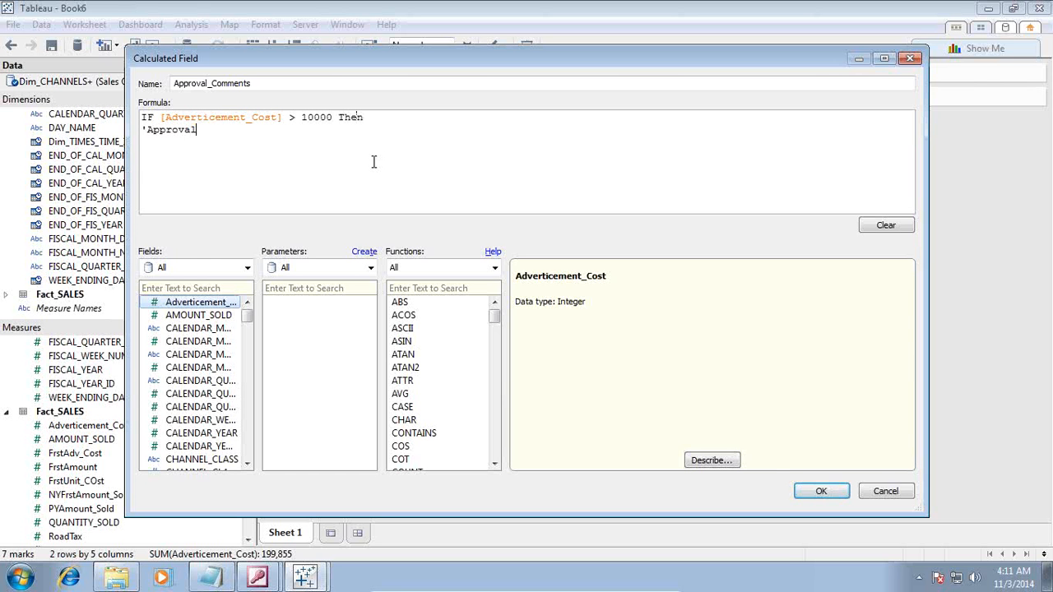
type("Needed")
type("Else")
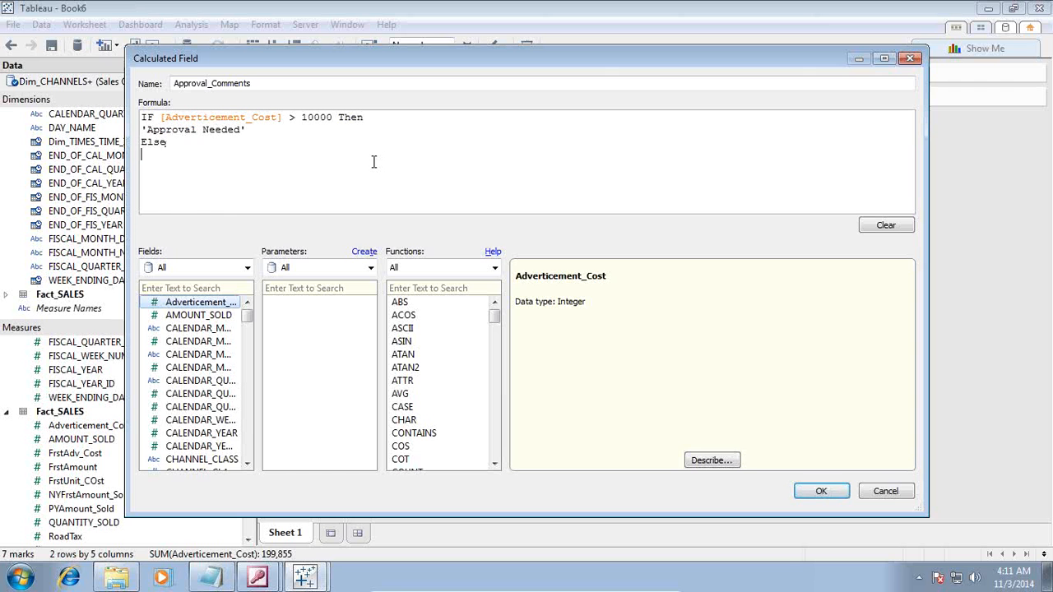
type("'Approval Needed'")
type("IF [Adverticement_Cost] < 10000 Then")
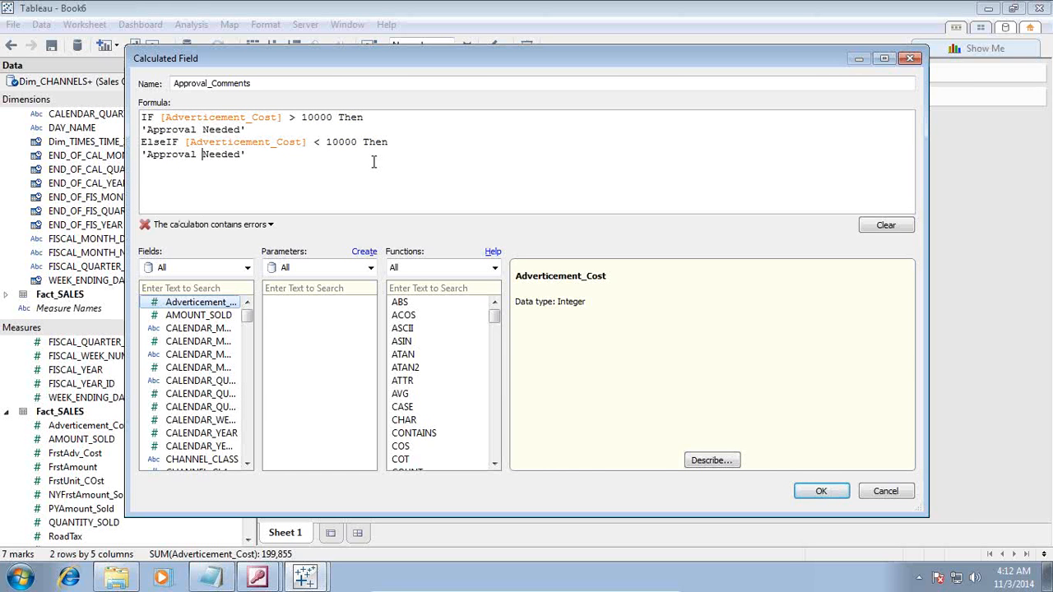
type("NOT N")
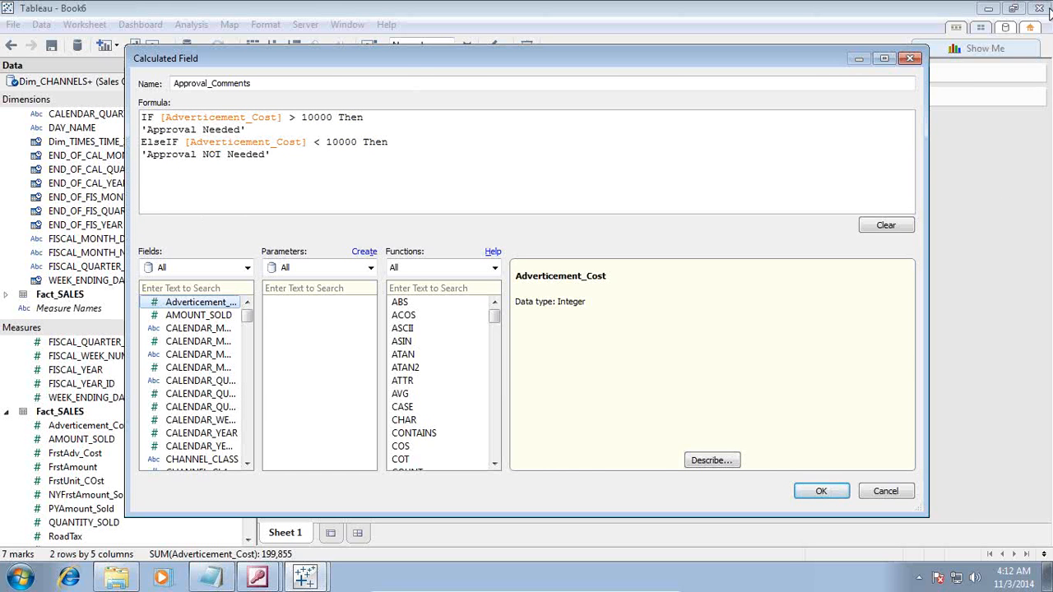
type("End")
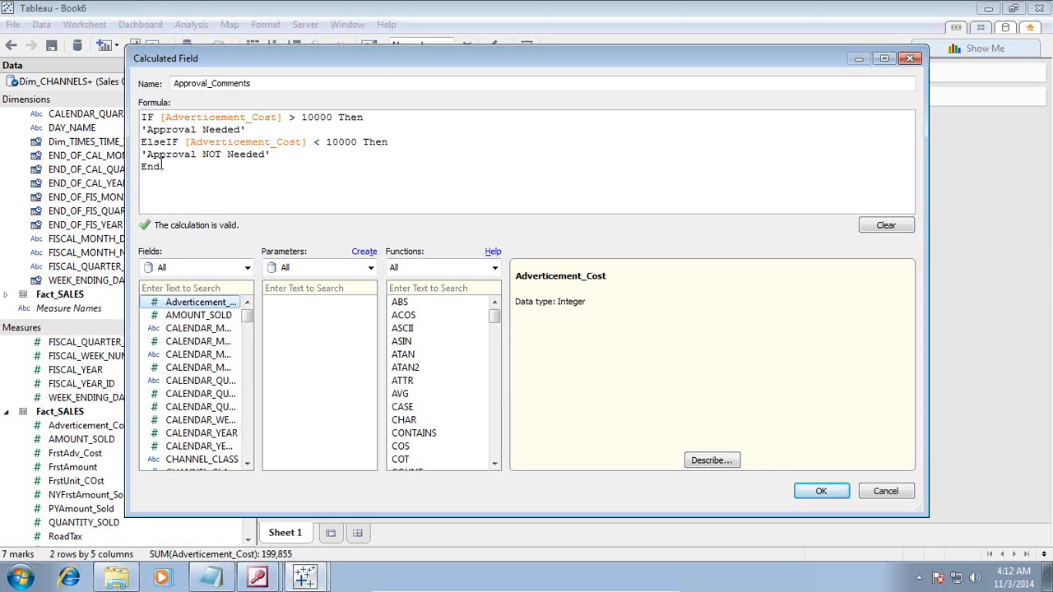
double_click(148, 166)
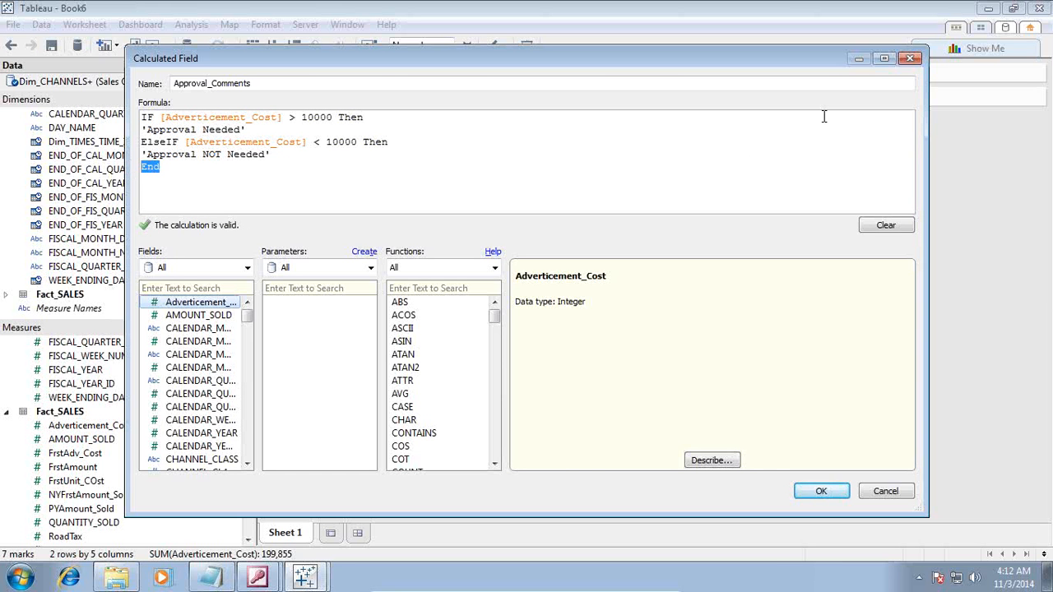
left_click(819, 490)
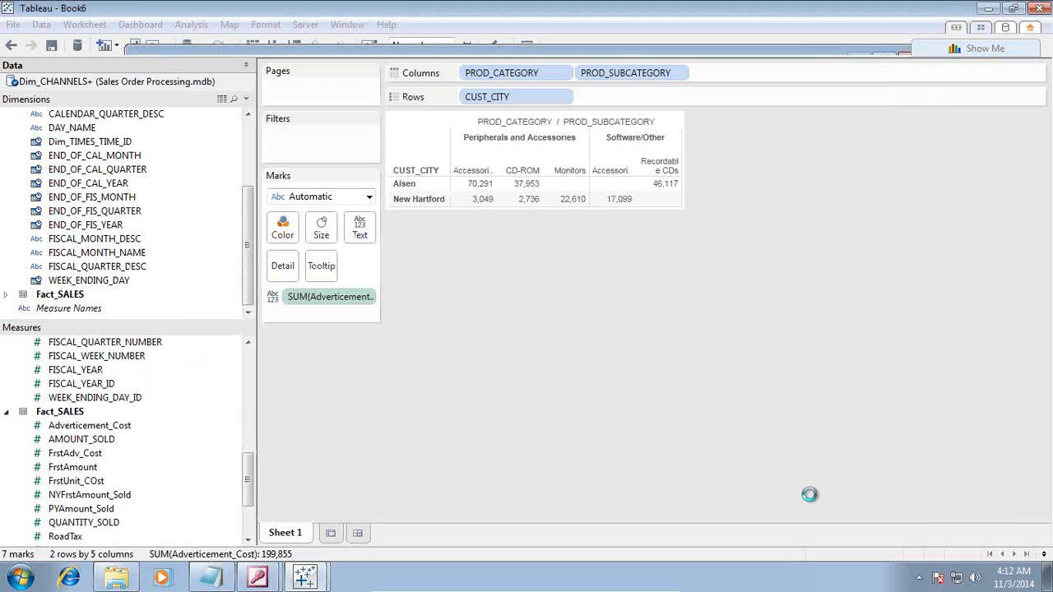
Exclude the New Hartford Monitors cost mark from the colour-coded crosstab, leaving a 177,245 total.
scroll("down", 3)
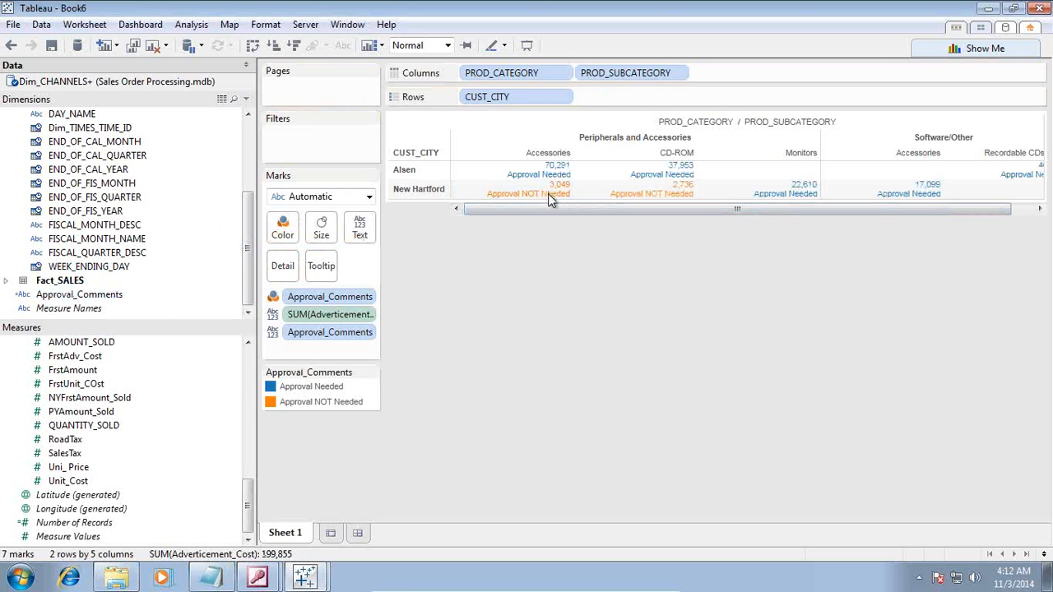
mouse_move(658, 191)
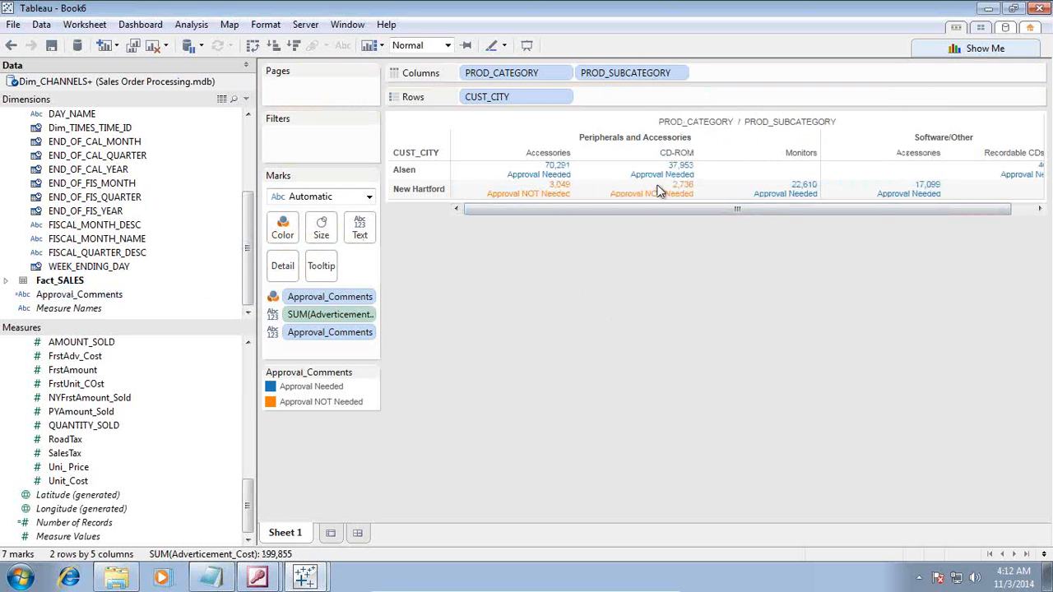
left_click(528, 194)
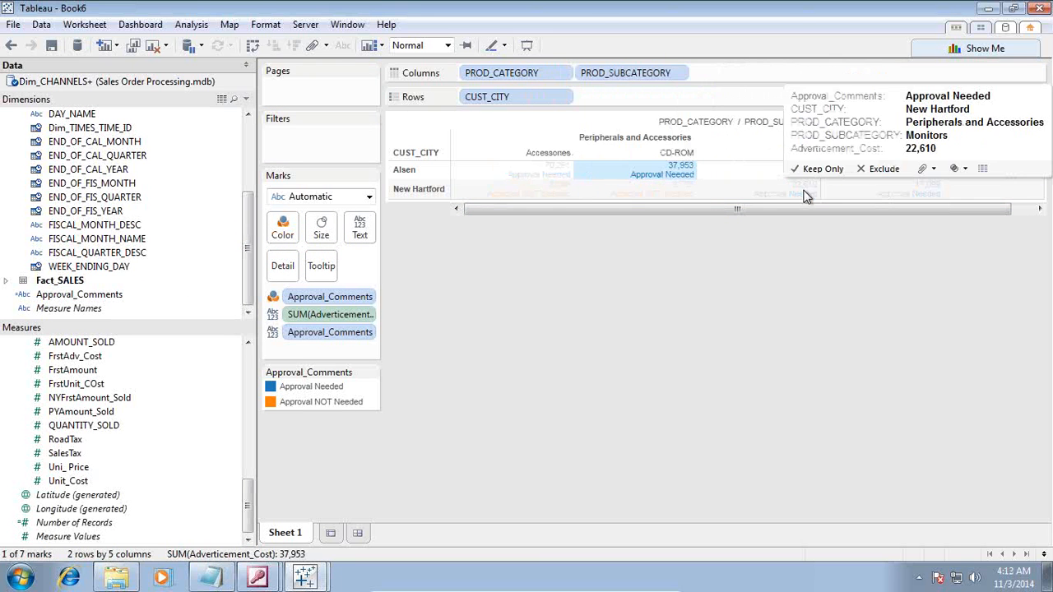
left_click(878, 168)
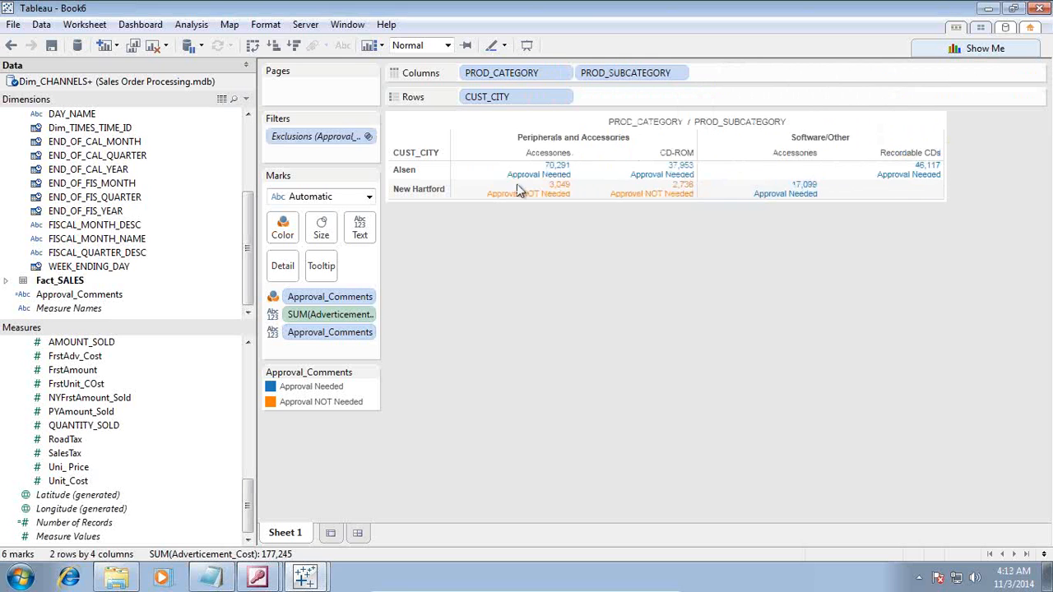
left_click(651, 195)
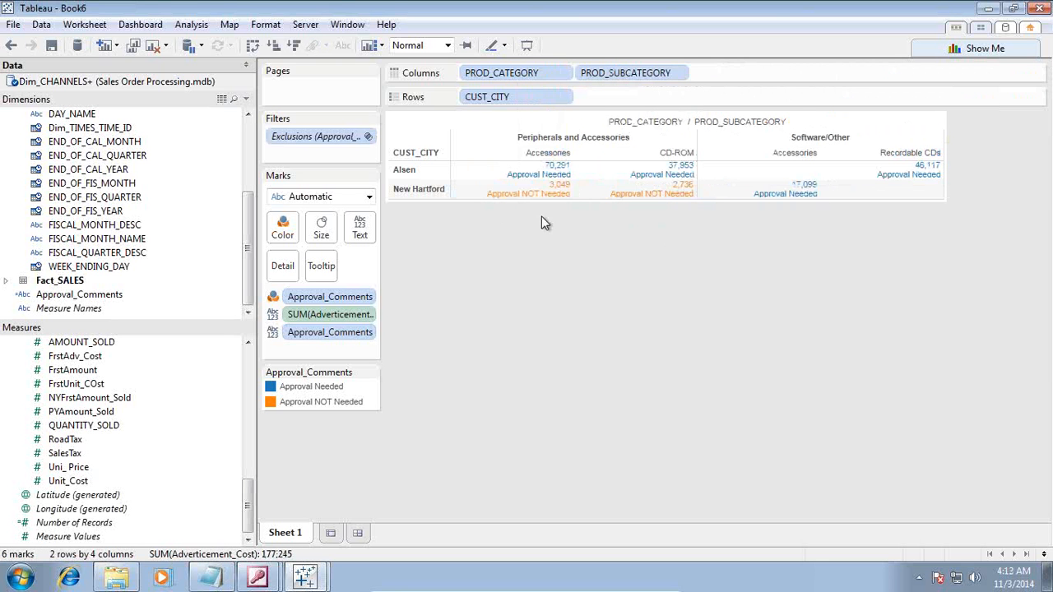
mouse_move(481, 220)
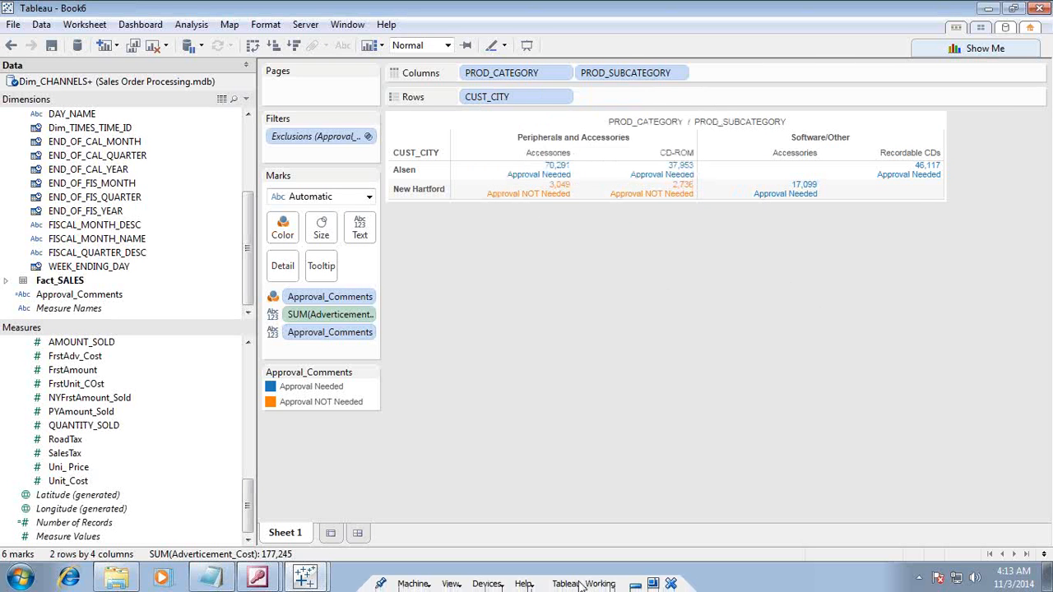
Switch to the PowerPoint deck and show its closing 'Any Question?' slide.
left_click(352, 576)
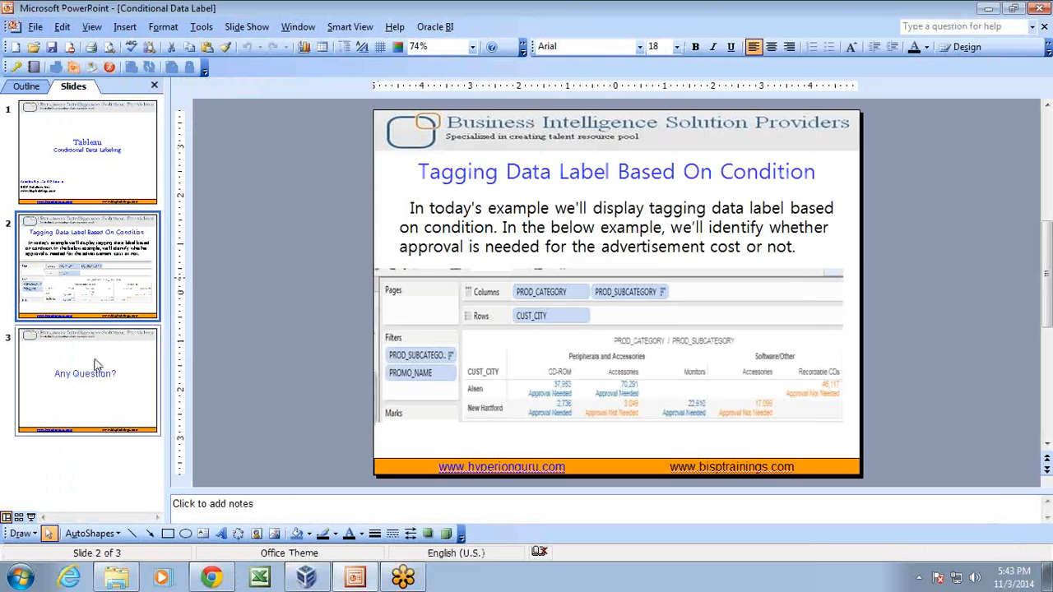
left_click(86, 380)
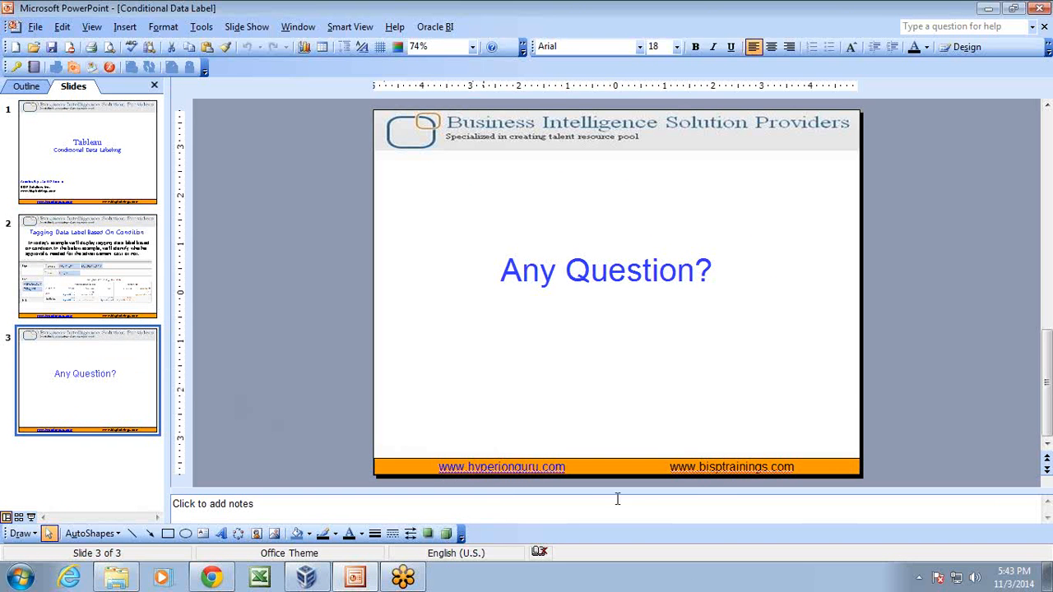
mouse_move(715, 483)
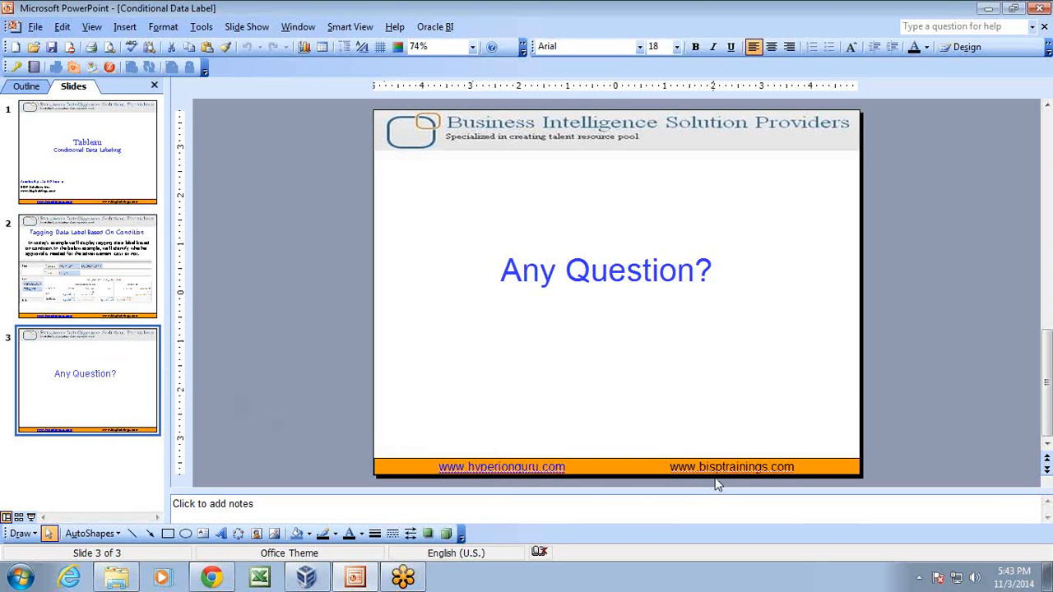
mouse_move(1034, 153)
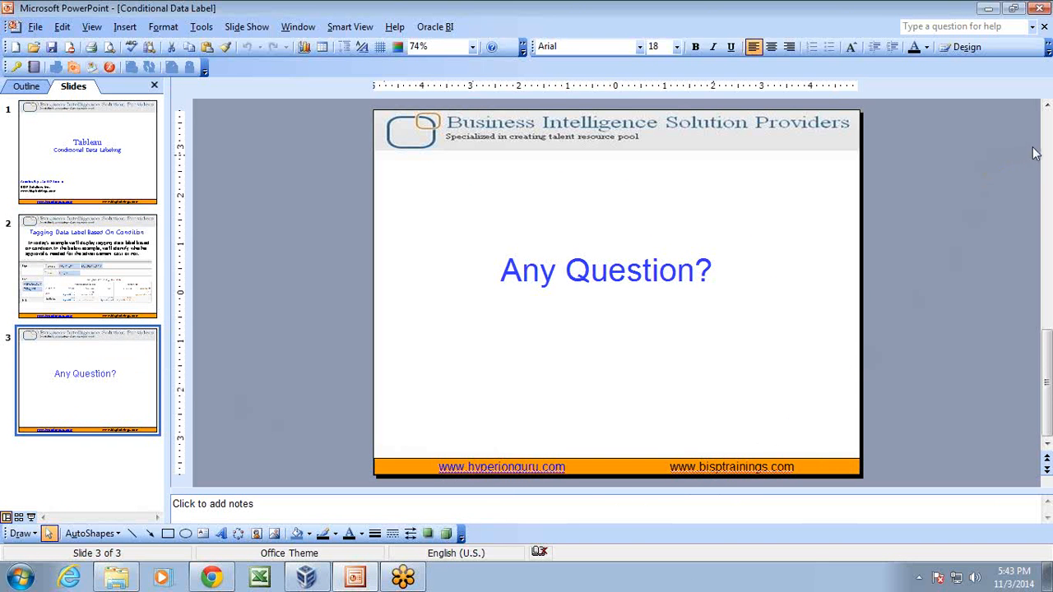